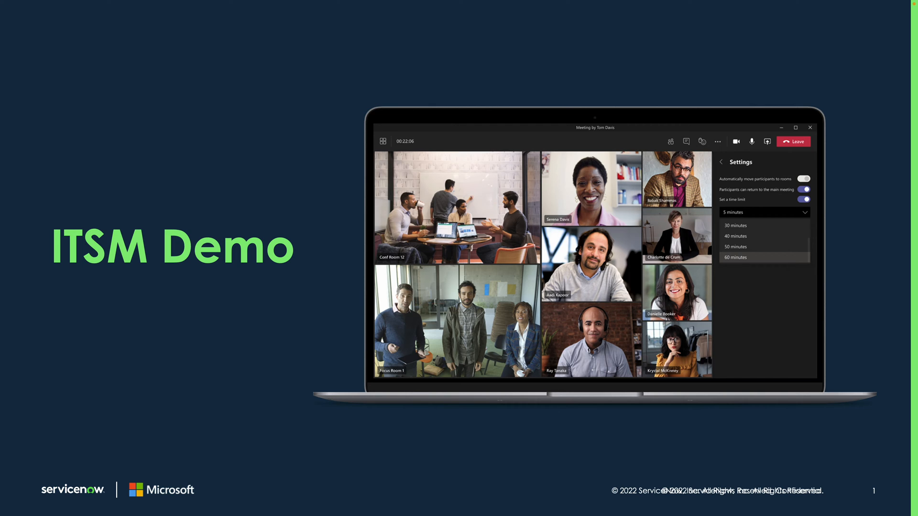
Advance to the personas slide, then hide PowerPoint to return to the browser.
key("Right")
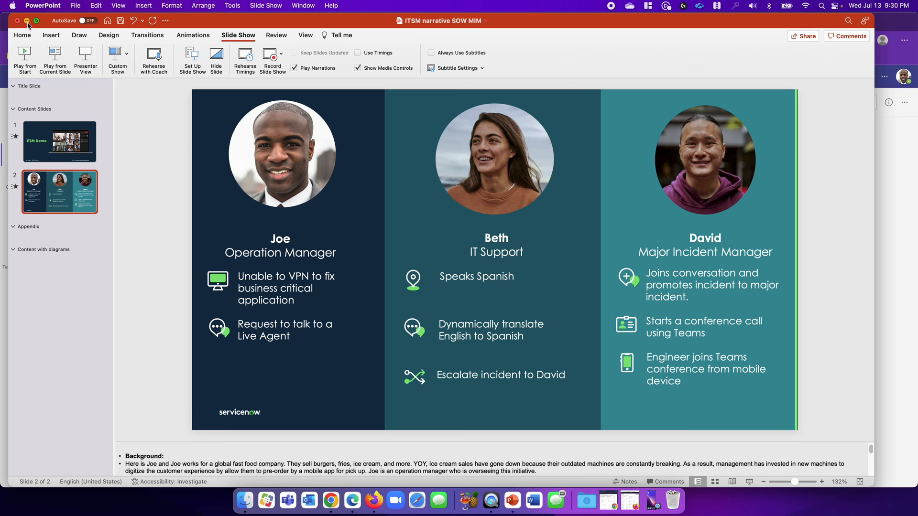
left_click(277, 500)
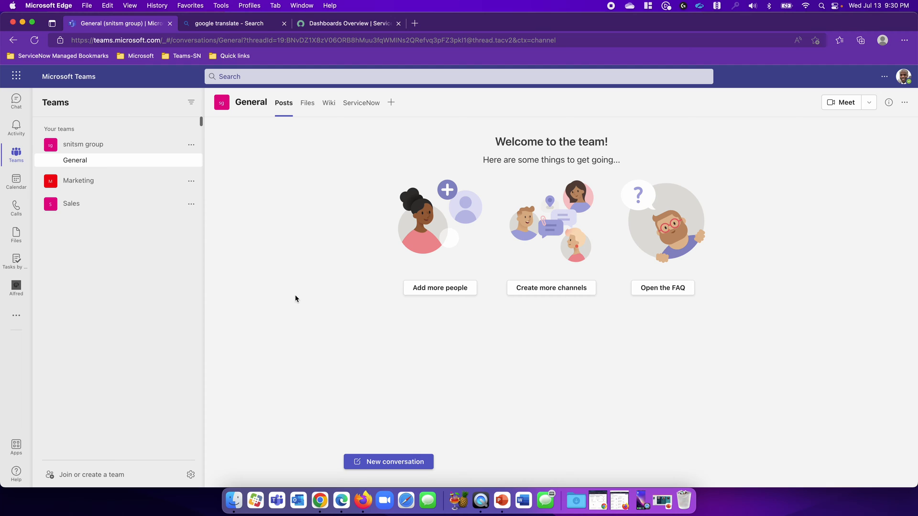
Send Alfred a 'hi' greeting to get its topic card.
left_click(15, 285)
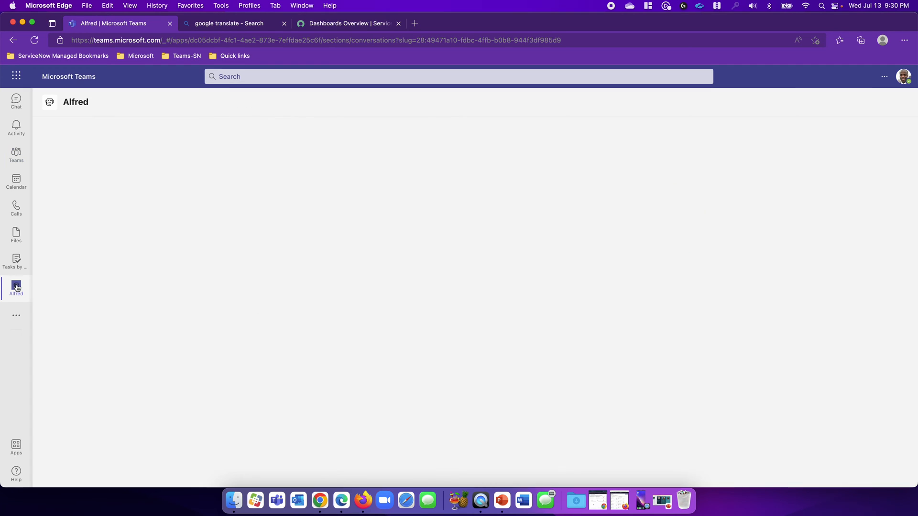
left_click(16, 286)
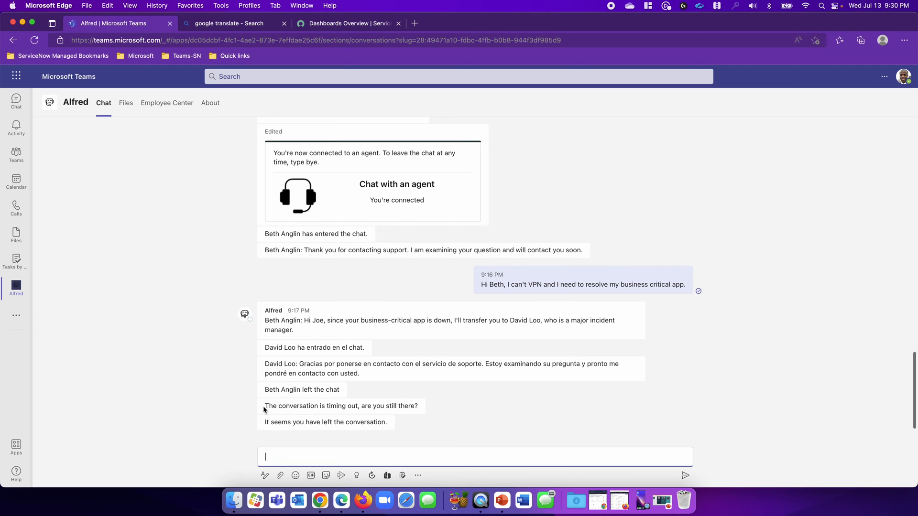
type("h")
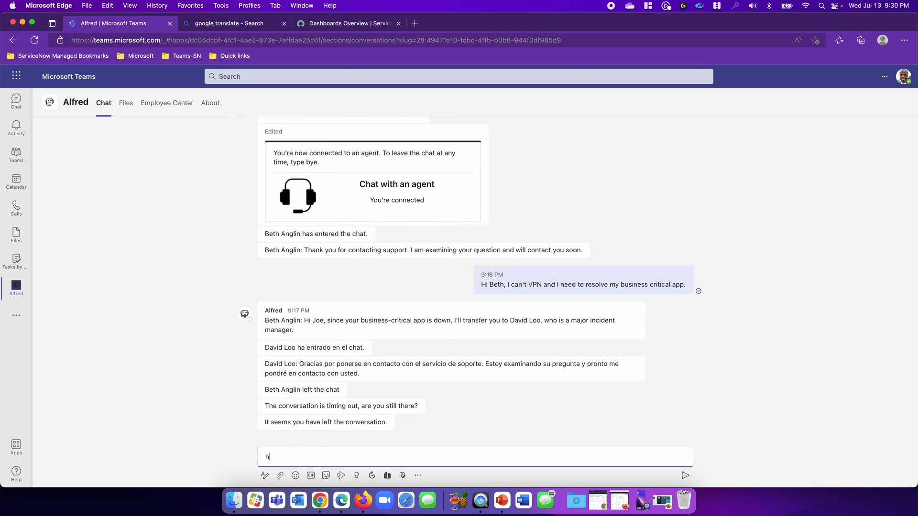
key("Enter")
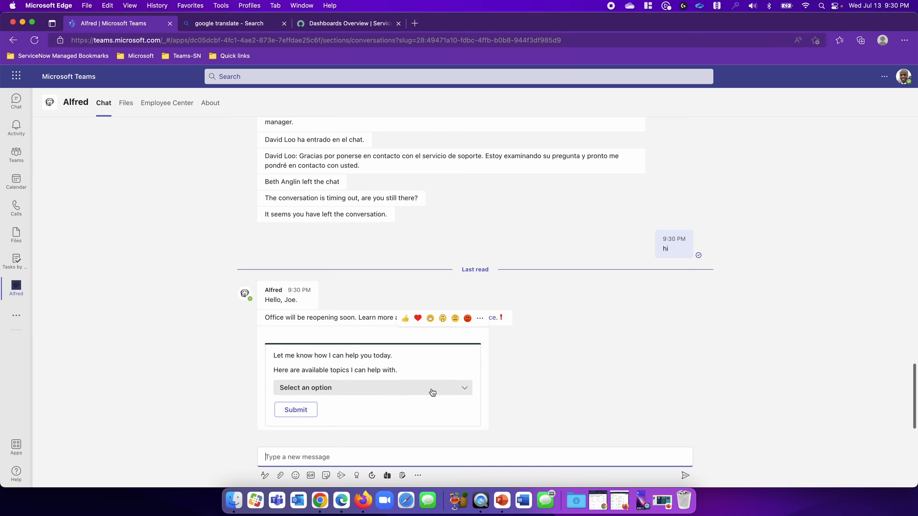
Choose VPN Connectivity from Alfred's list of help topics.
left_click(373, 388)
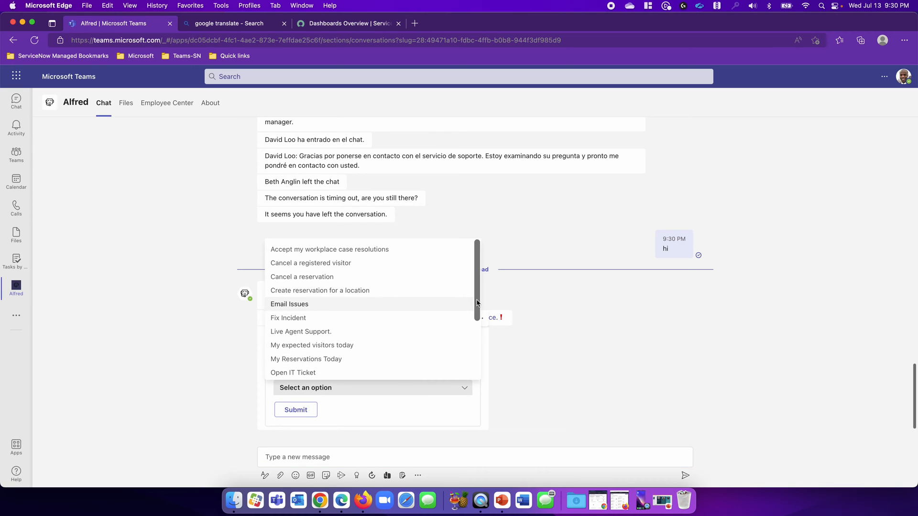
scroll("down", 3)
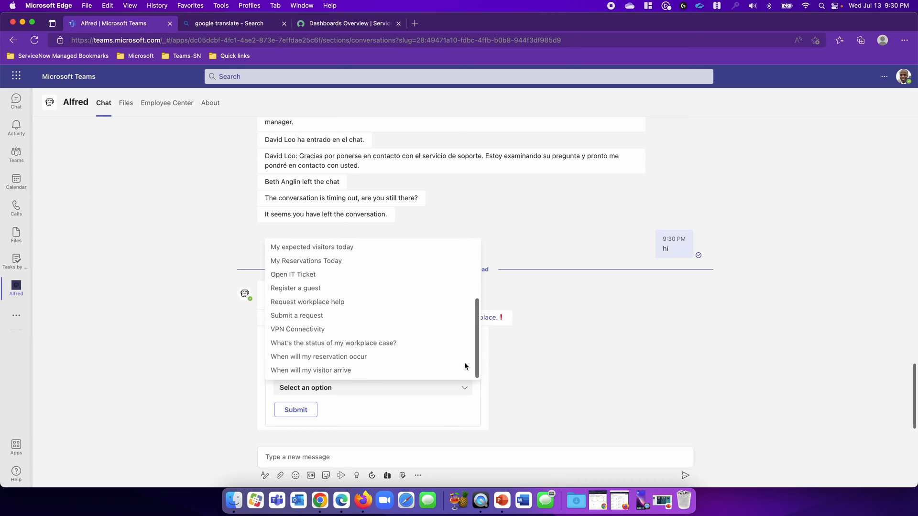
left_click(298, 329)
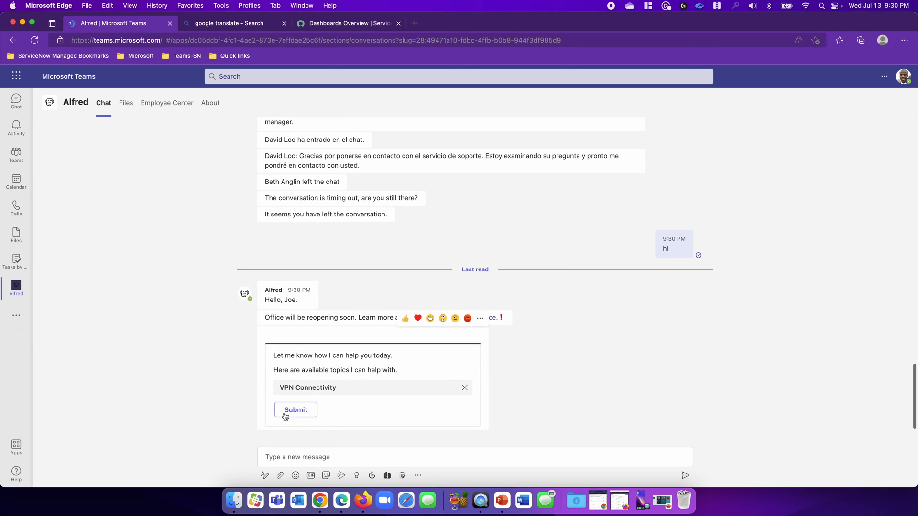
Submit VPN Connectivity, answer Windows Machine, and report the connection steps did not work.
left_click(295, 410)
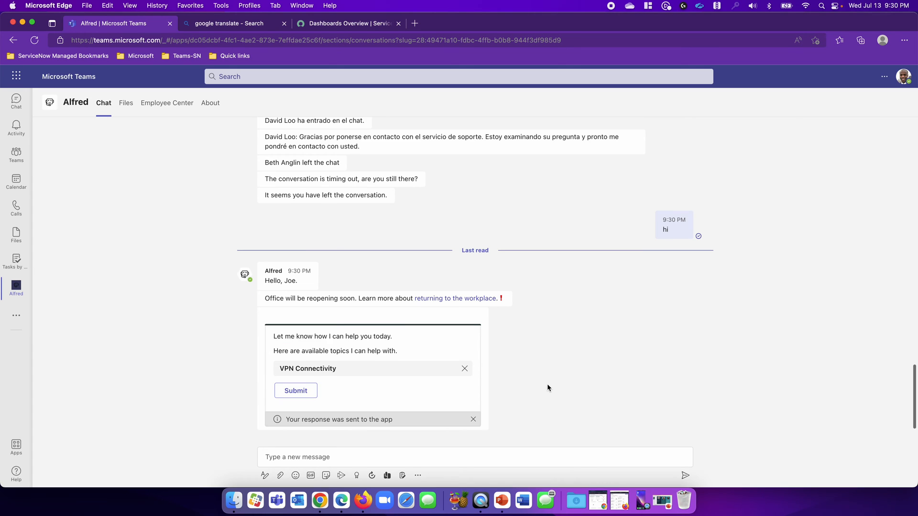
left_click(296, 391)
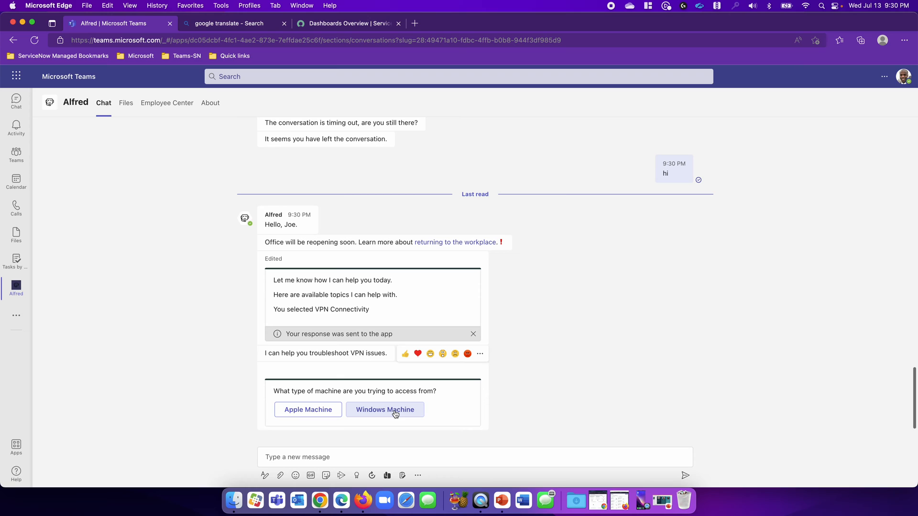
left_click(384, 409)
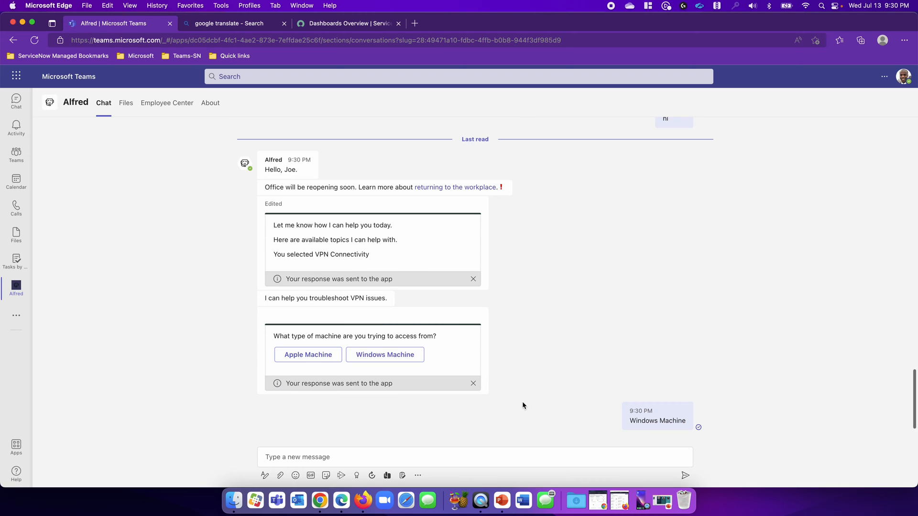
left_click(385, 354)
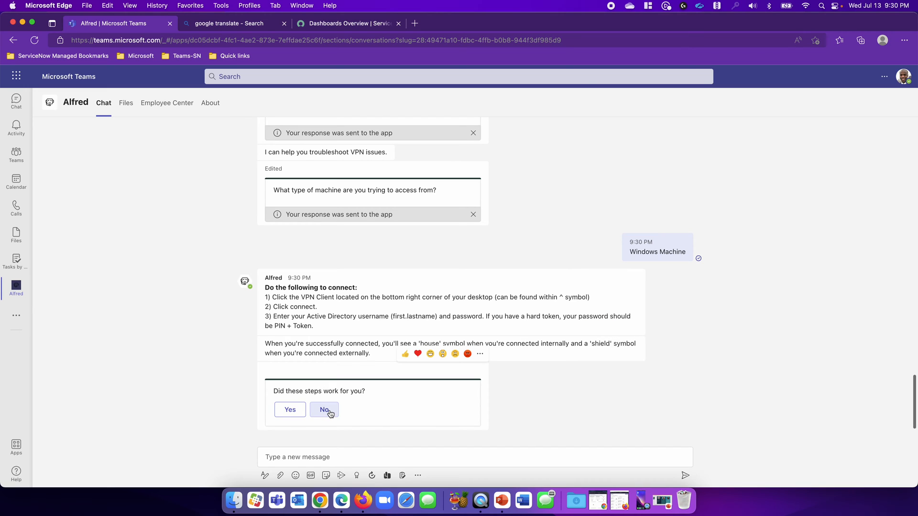
left_click(324, 410)
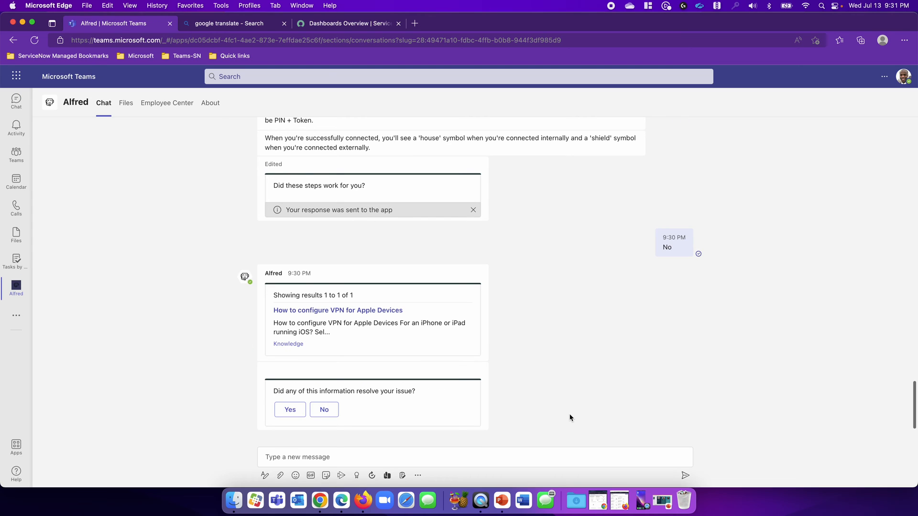
mouse_move(454, 375)
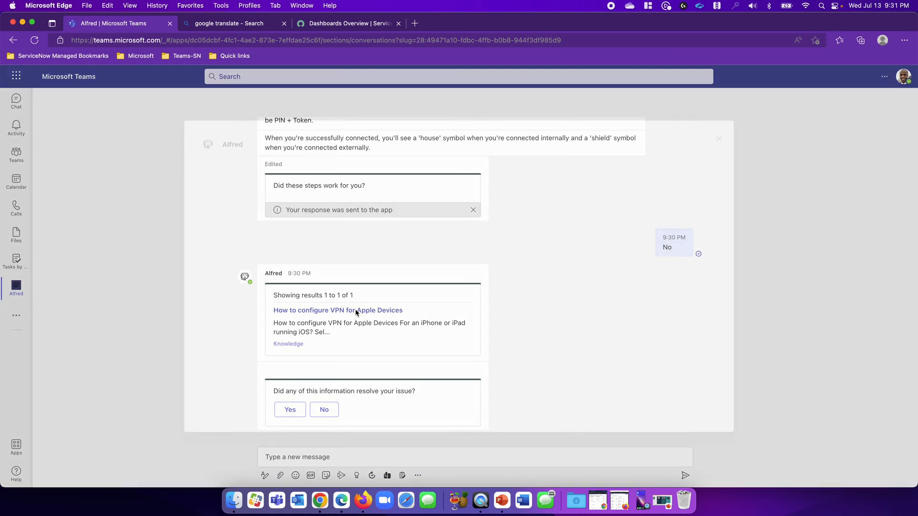
Review the suggested 'How to configure VPN for Apple Devices' knowledge article.
left_click(339, 311)
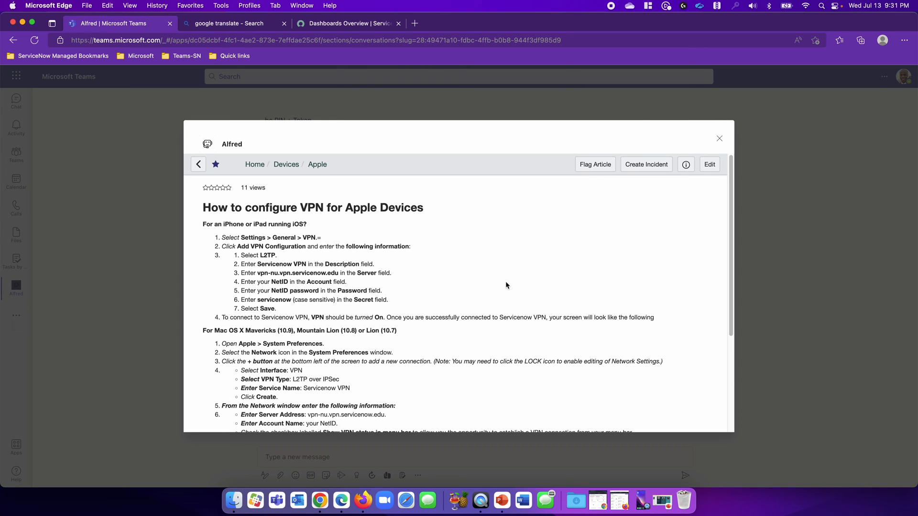
scroll("down", 3)
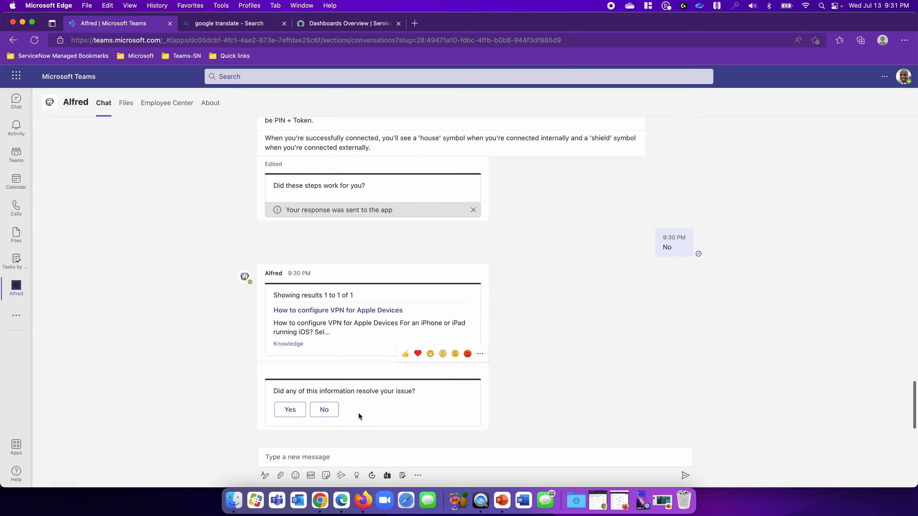
Answer No to resolution, Yes to an IT ticket, and go to new incident INC0010028.
left_click(323, 410)
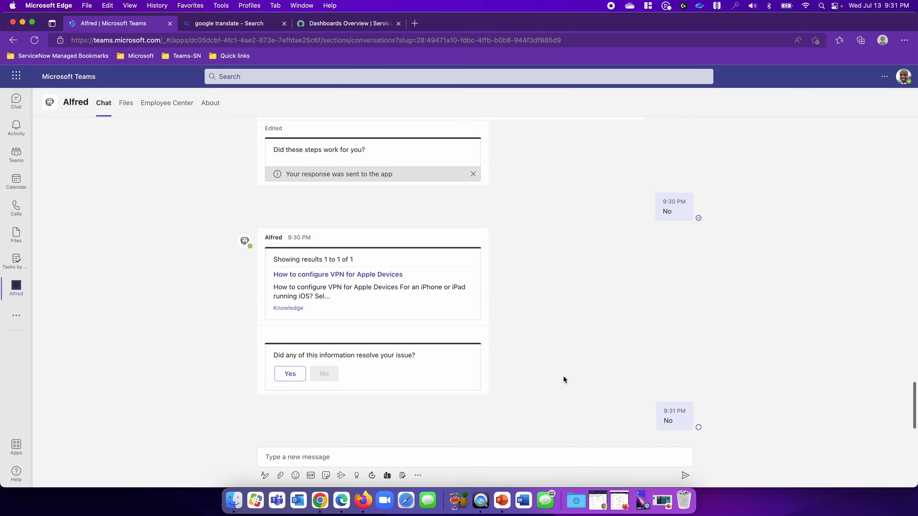
left_click(323, 374)
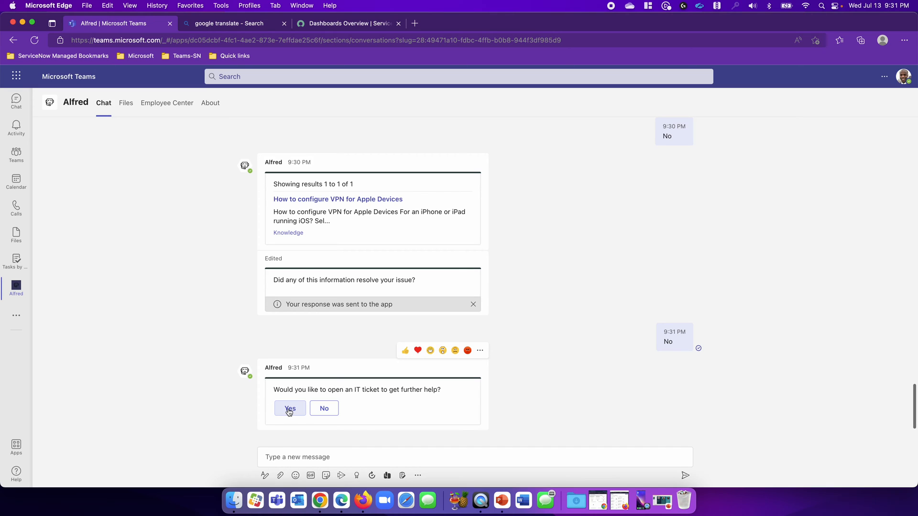
left_click(290, 408)
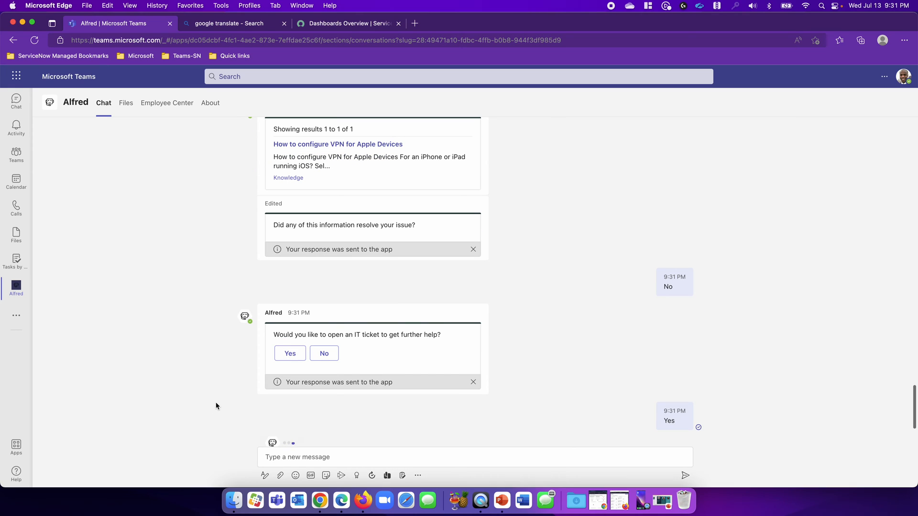
left_click(289, 353)
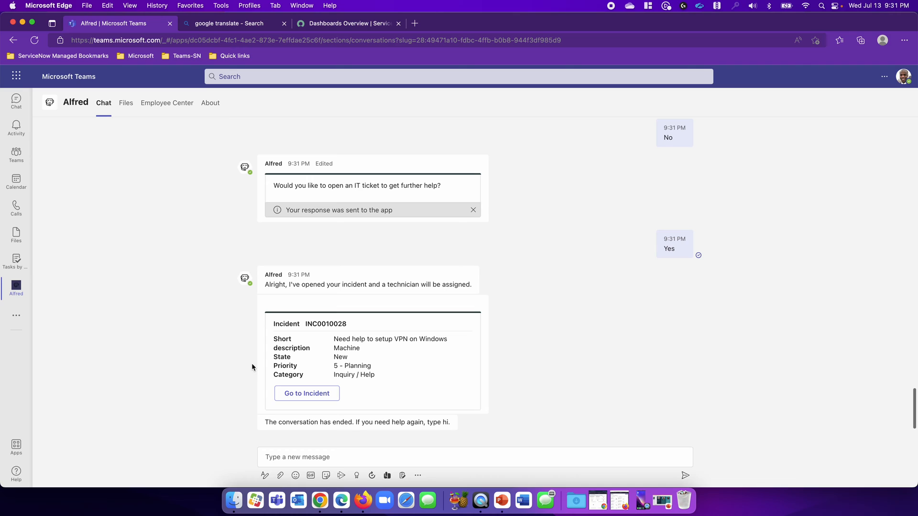
mouse_move(254, 366)
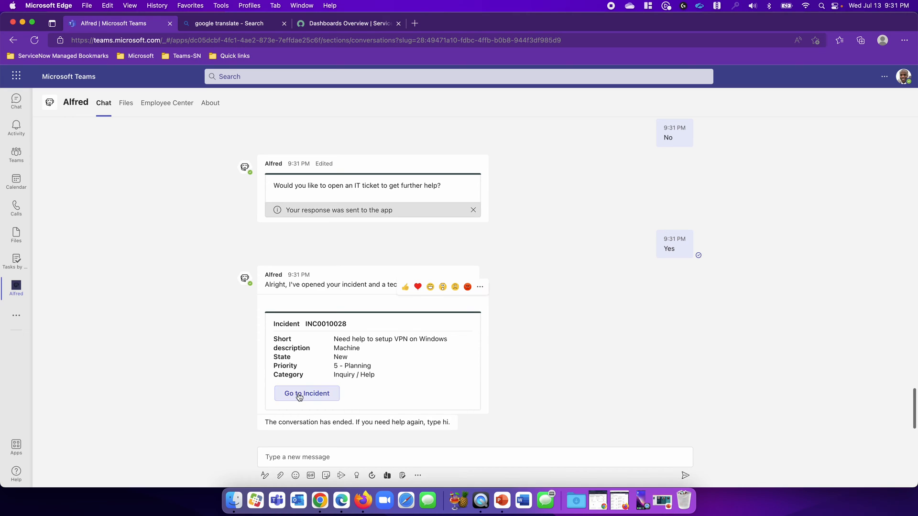
left_click(307, 393)
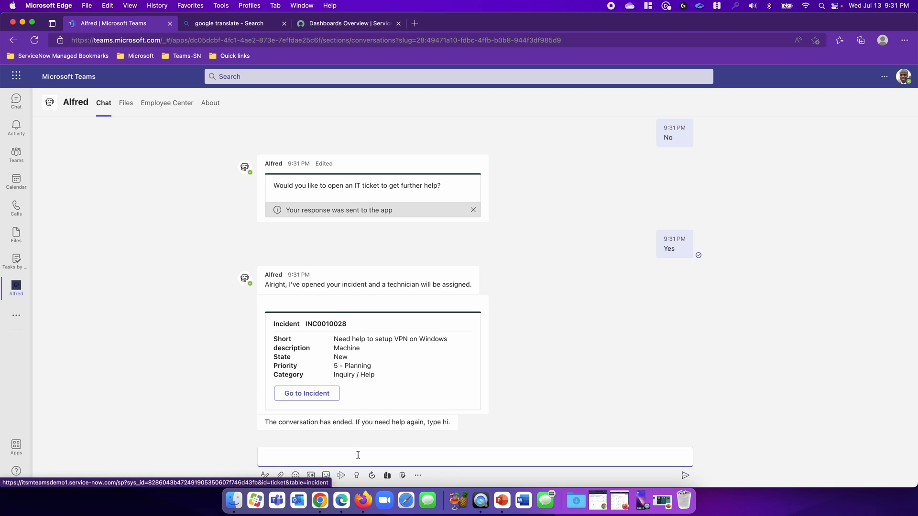
Send a fresh 'hi' so Alfred lists open issue INC0010028 and its topics.
type("hi")
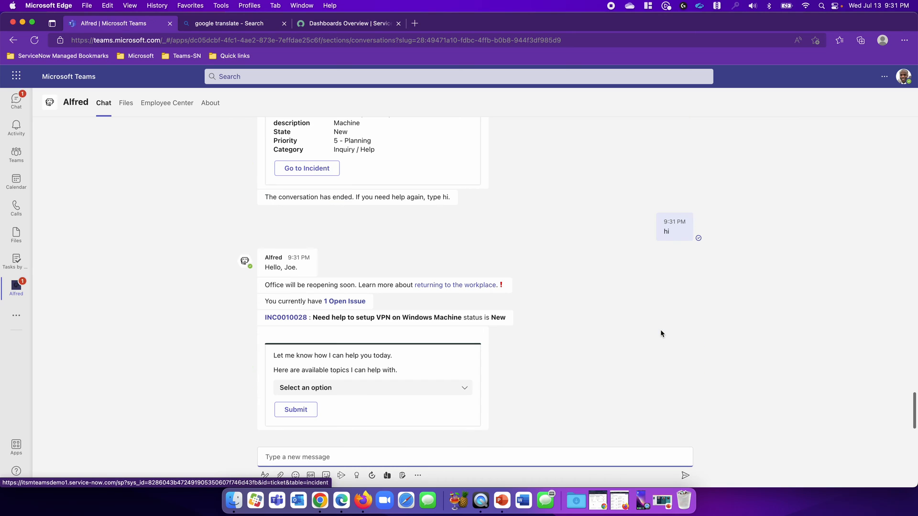
mouse_move(253, 331)
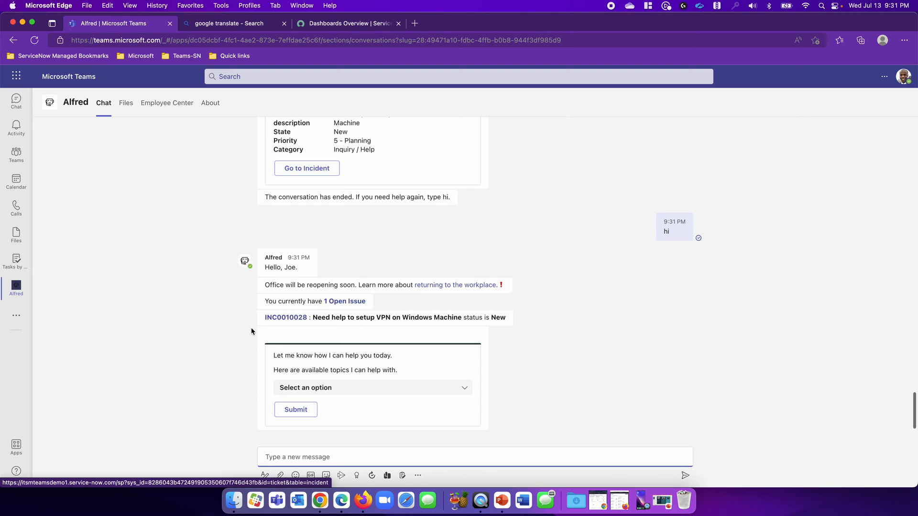
mouse_move(291, 328)
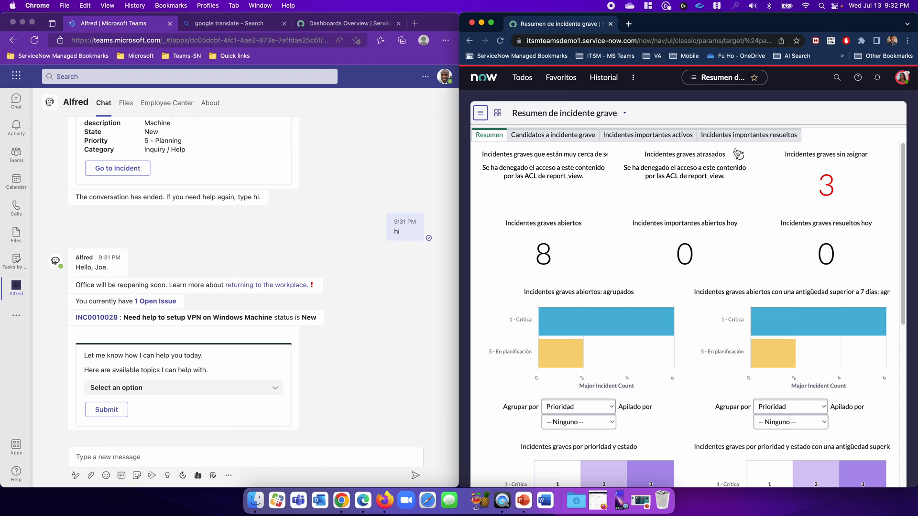
mouse_move(607, 321)
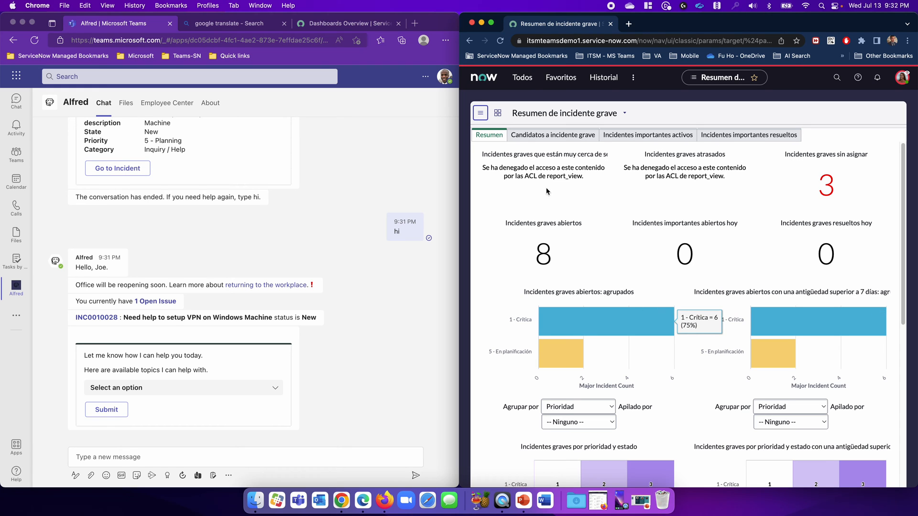
type("op")
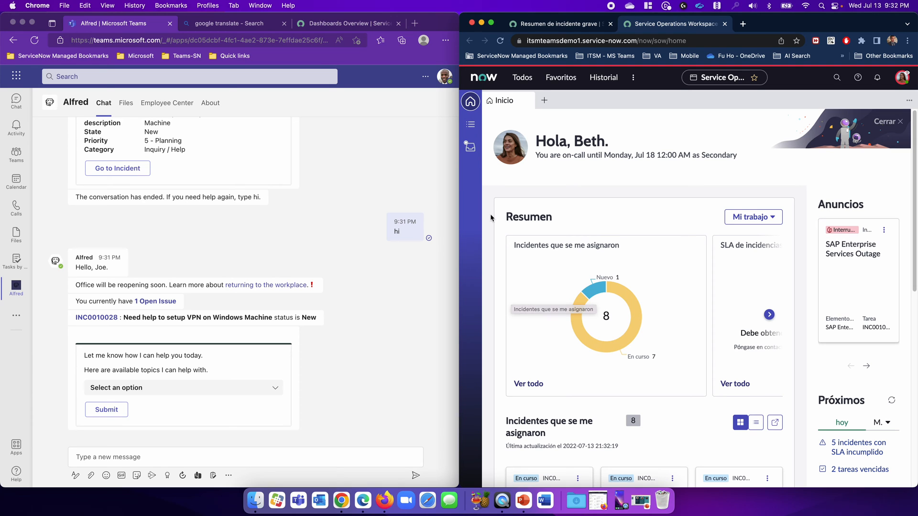
left_click(470, 146)
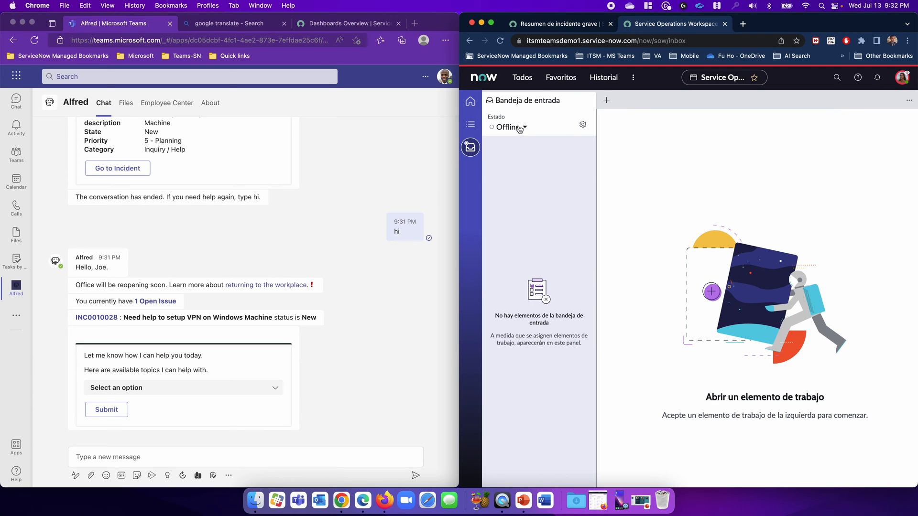
left_click(519, 128)
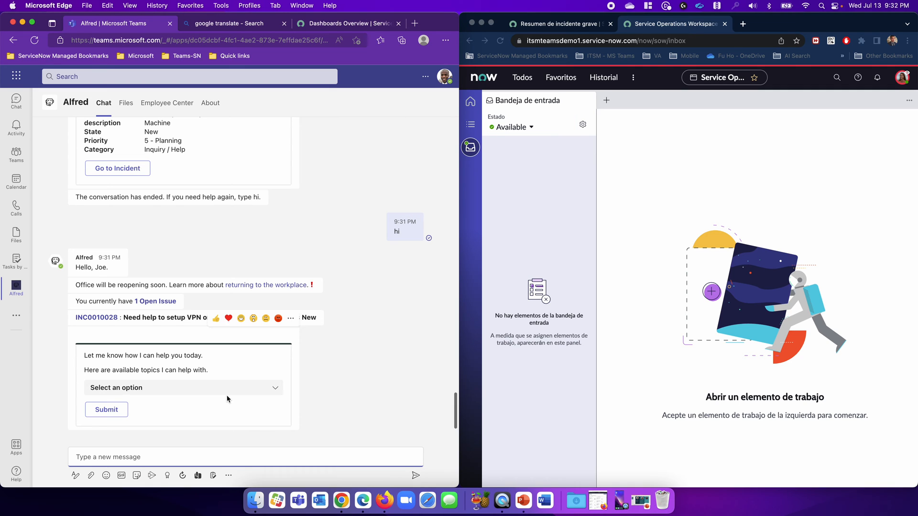
left_click(183, 388)
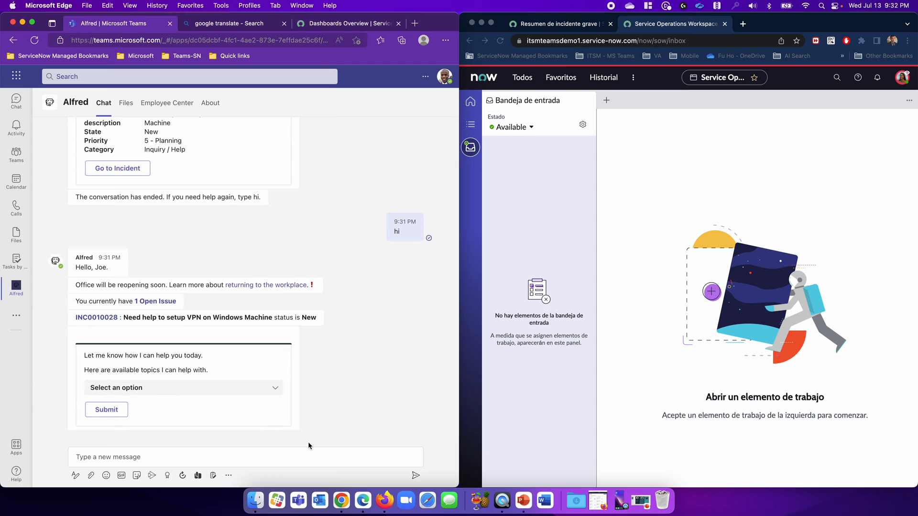
Send 'agent' to Alfred, choose Chat with agent, and accept chat IMS0000497 in the inbox.
type("agent")
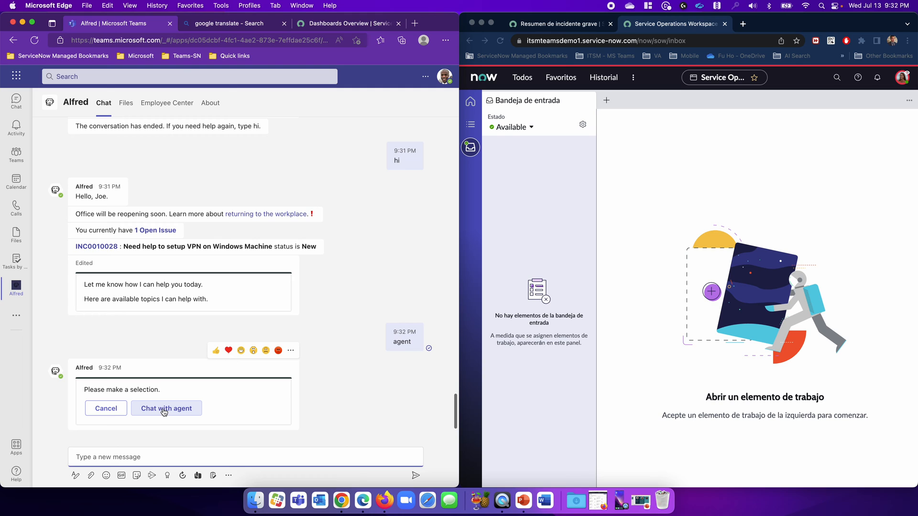
left_click(166, 409)
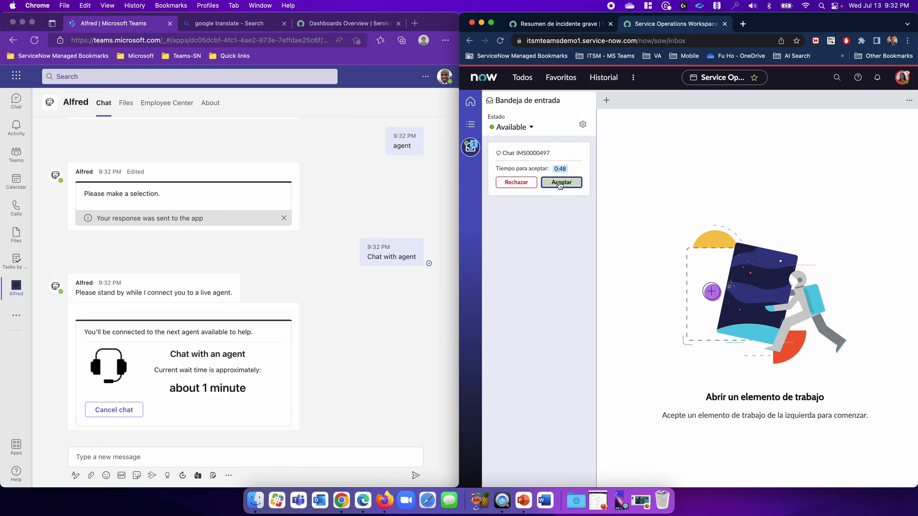
left_click(561, 182)
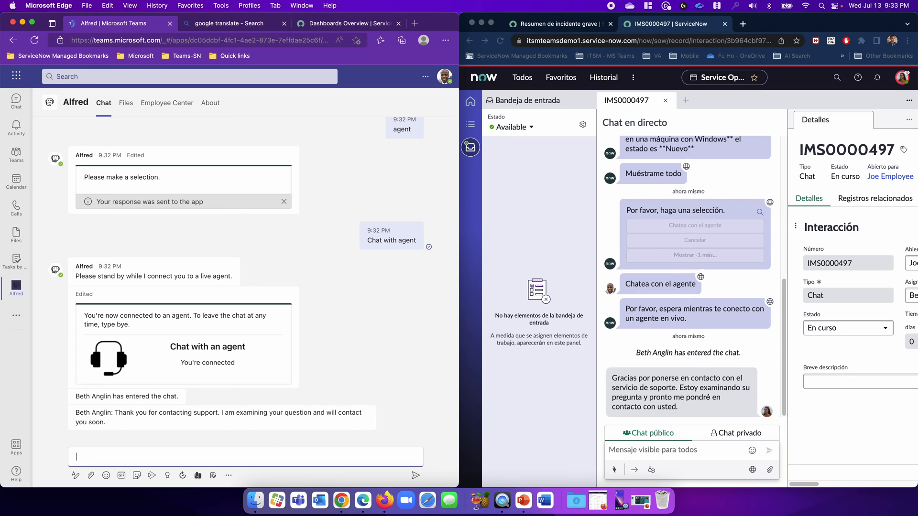
Message Beth that the VPN is down and the ice cream server needs bringing up.
type("Hi Beth, my VPN is down and I need to")
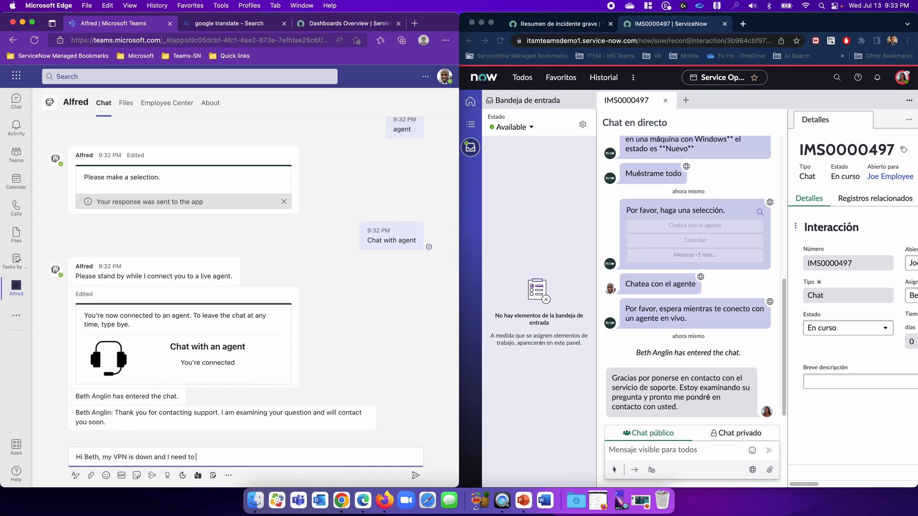
type("get my ice")
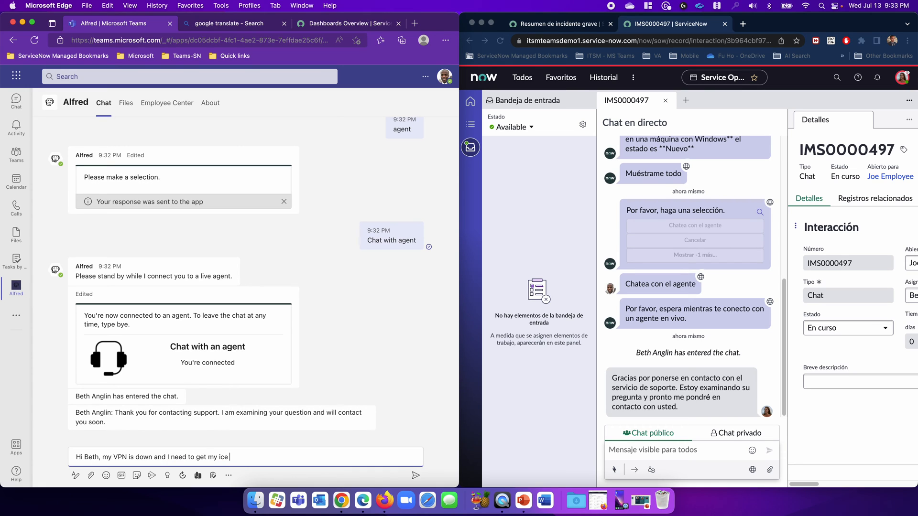
type("cream")
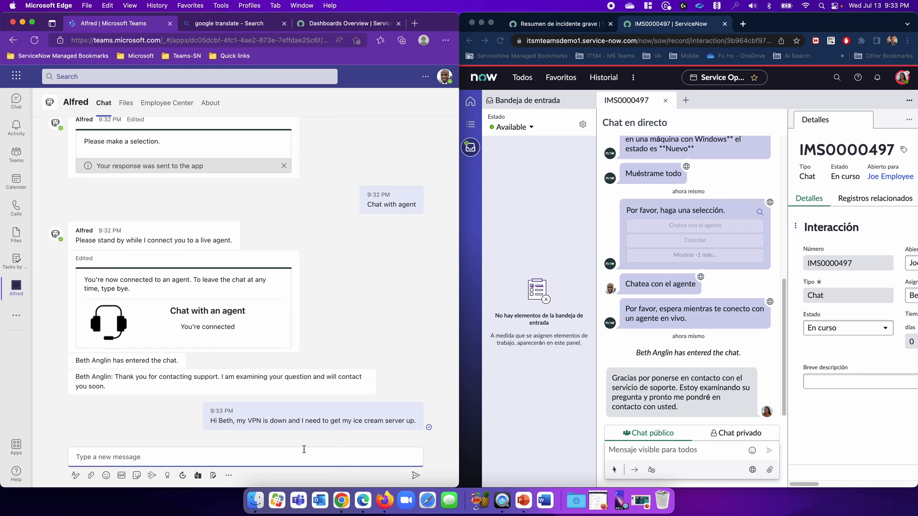
Scroll the IMS0000497 live chat to Joe's translated VPN message.
scroll("down", 3)
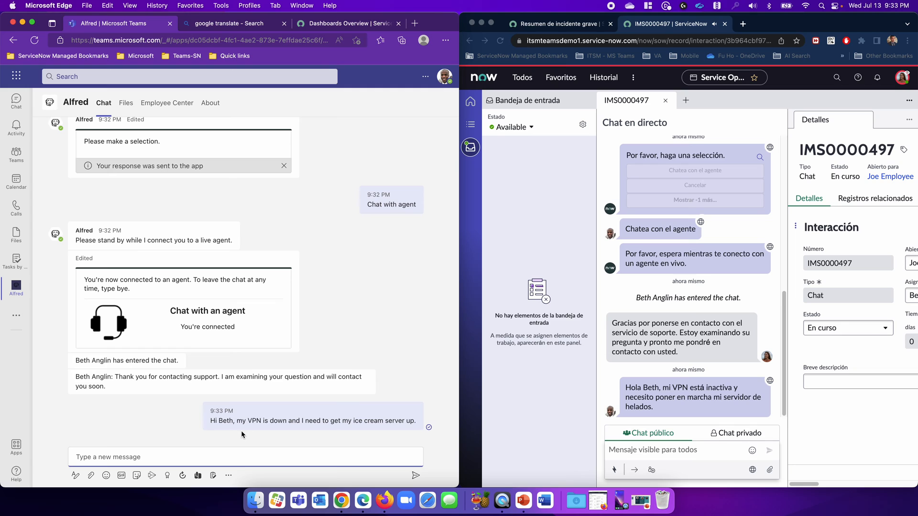
mouse_move(666, 415)
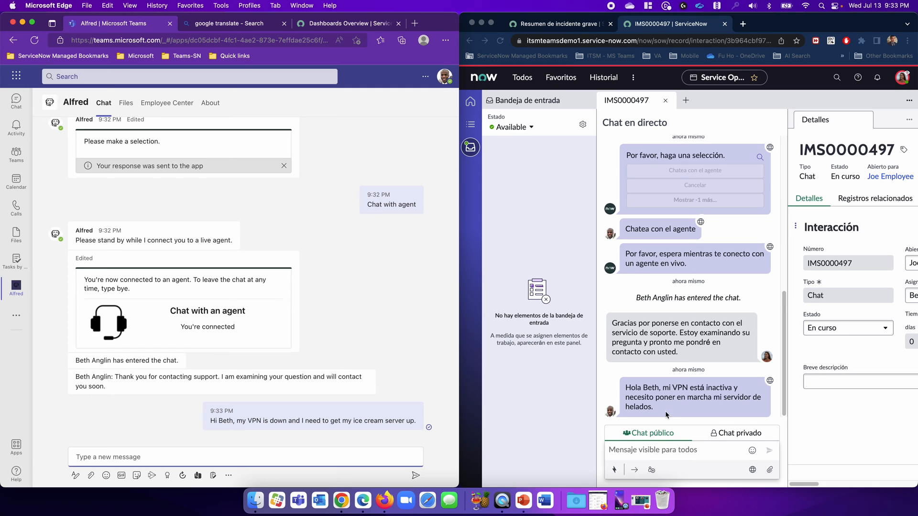
mouse_move(653, 456)
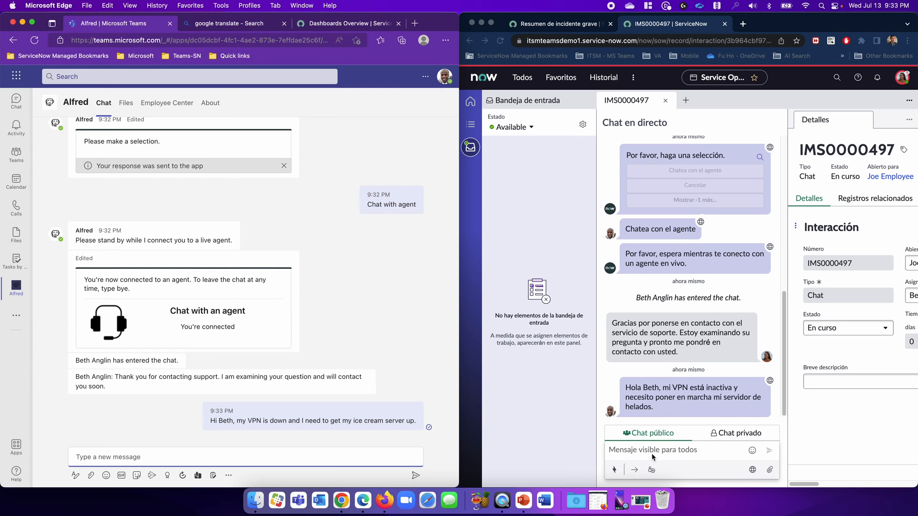
mouse_move(727, 349)
type("Hola Joe, ya que tu aplicación crítica para el negocio está inactiva, te transferiré a David Loo, quien es un gerente de incidentes importantes.")
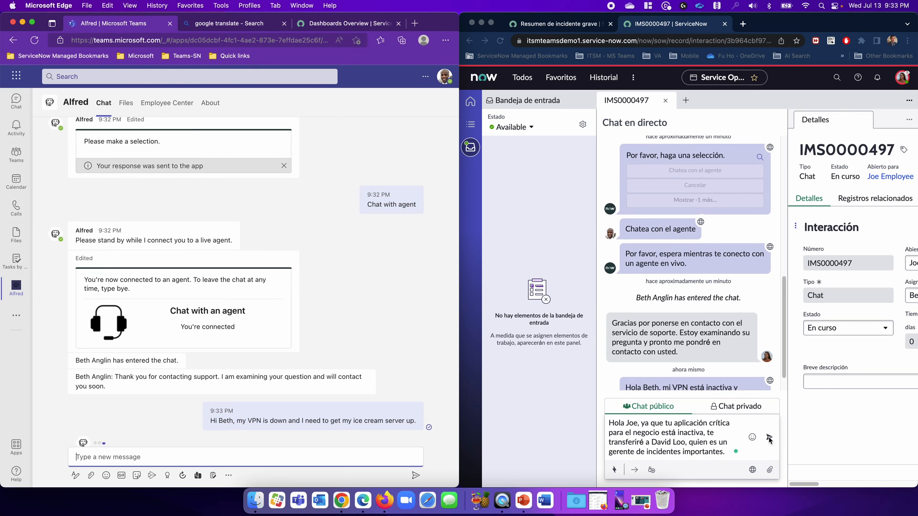
Send the Spanish reply transferring Joe to major incident manager David Loo.
left_click(769, 438)
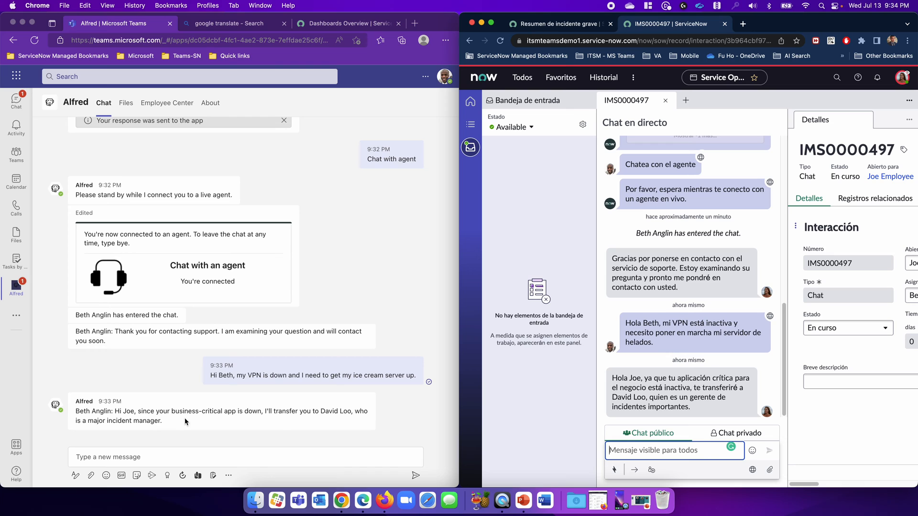
mouse_move(284, 427)
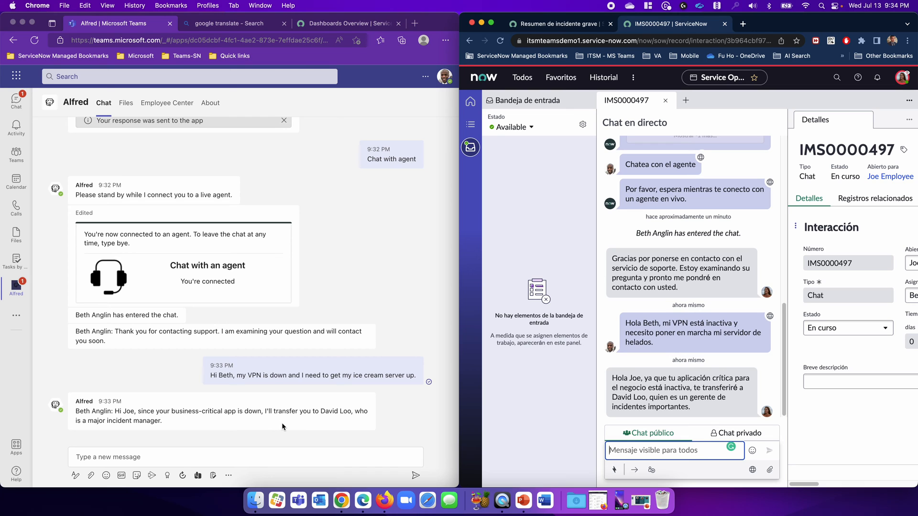
mouse_move(626, 367)
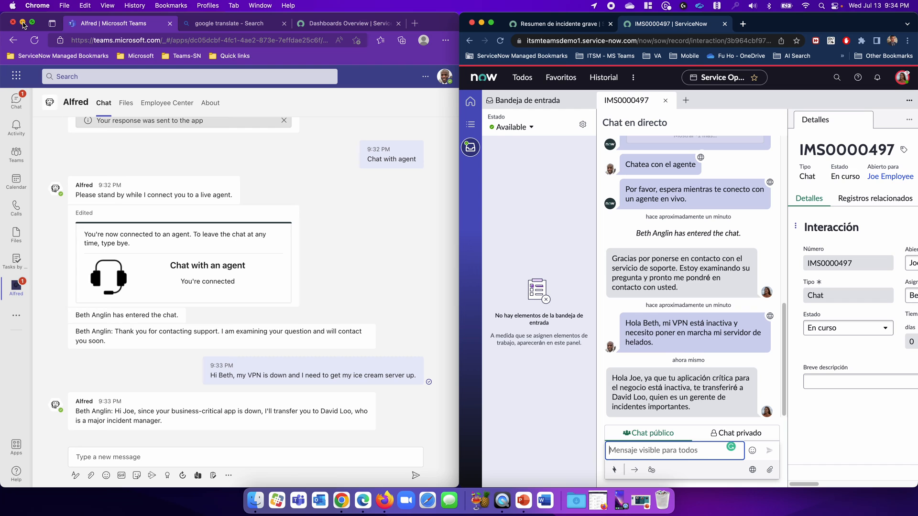
mouse_move(383, 501)
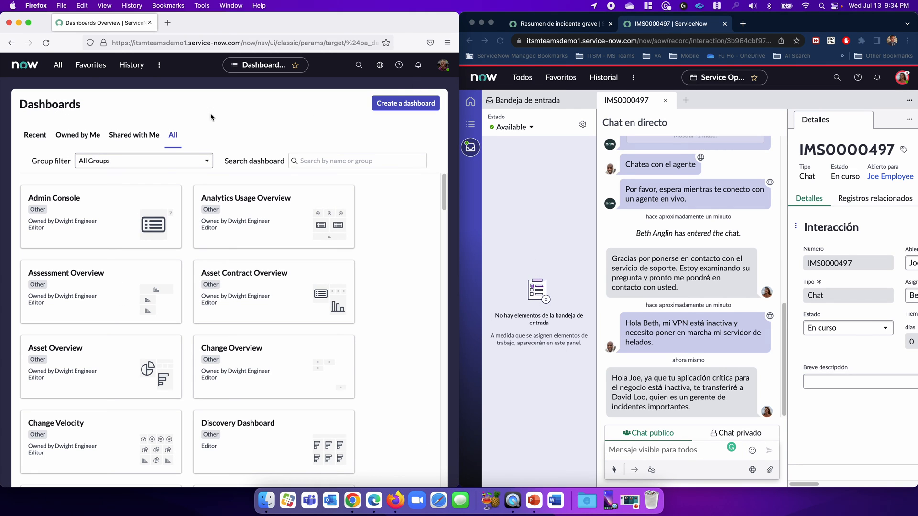
Launch Service Operations Workspace from the All menu and show David's work item inbox.
left_click(58, 65)
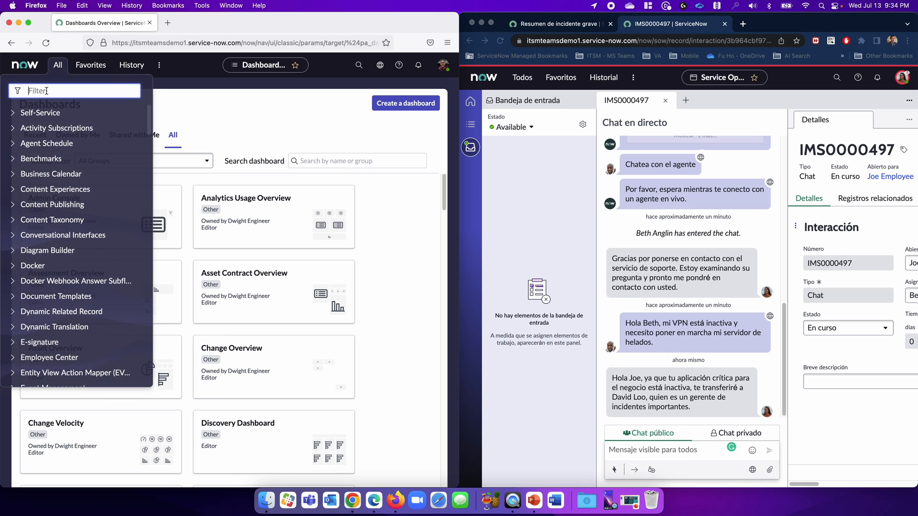
type("service oper")
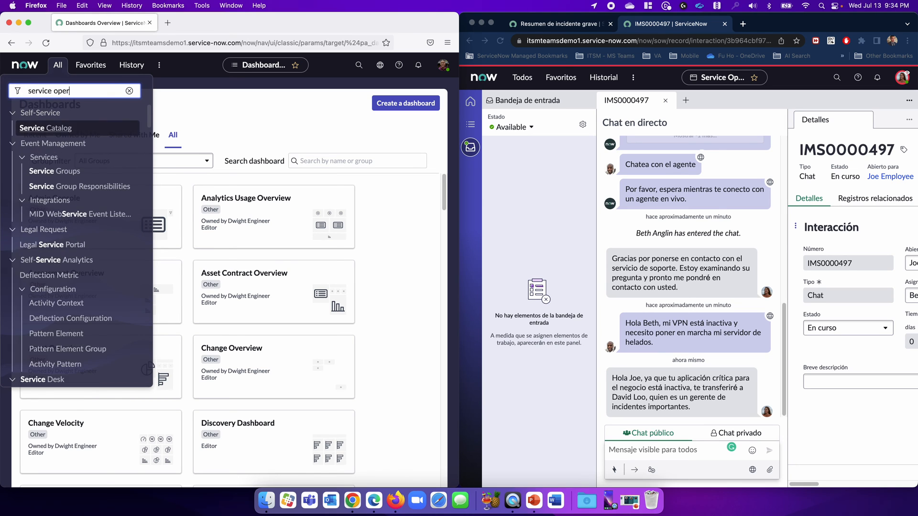
left_click(44, 128)
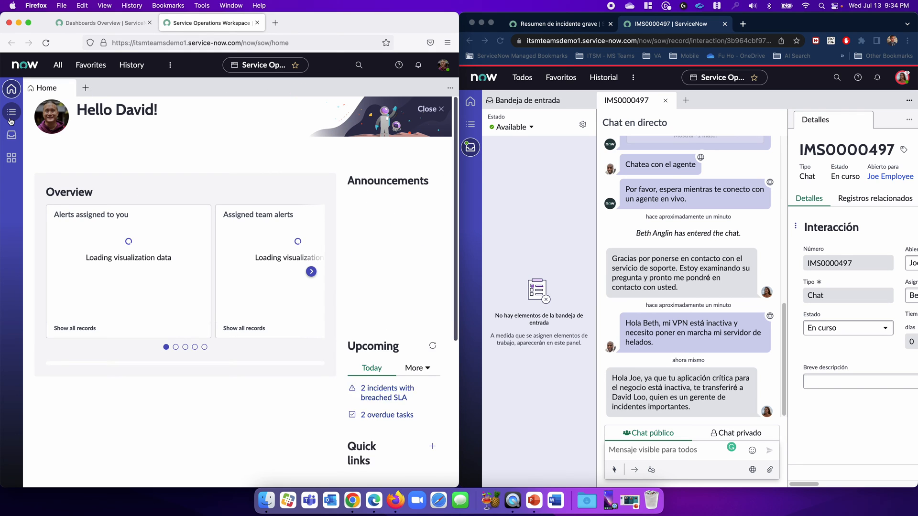
left_click(11, 135)
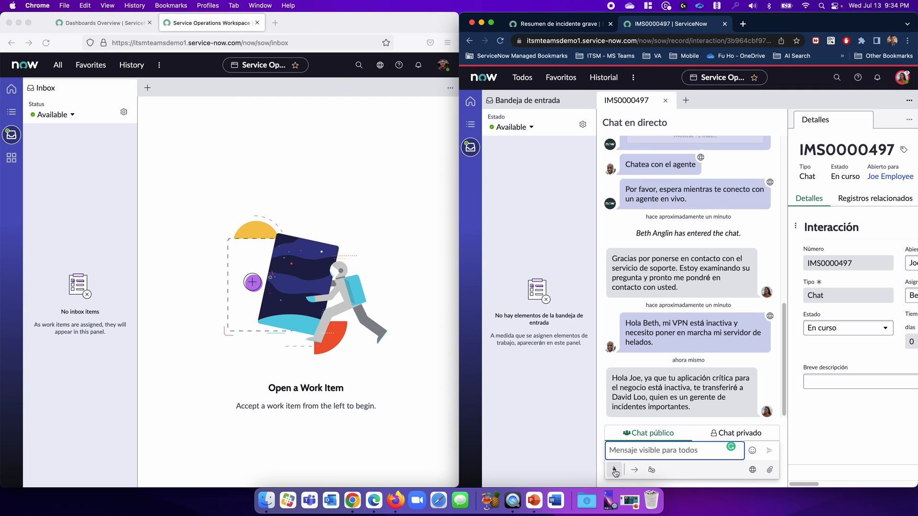
Transfer chat IMS0000497 to David Loo via /ta and accept it in his inbox.
type("/")
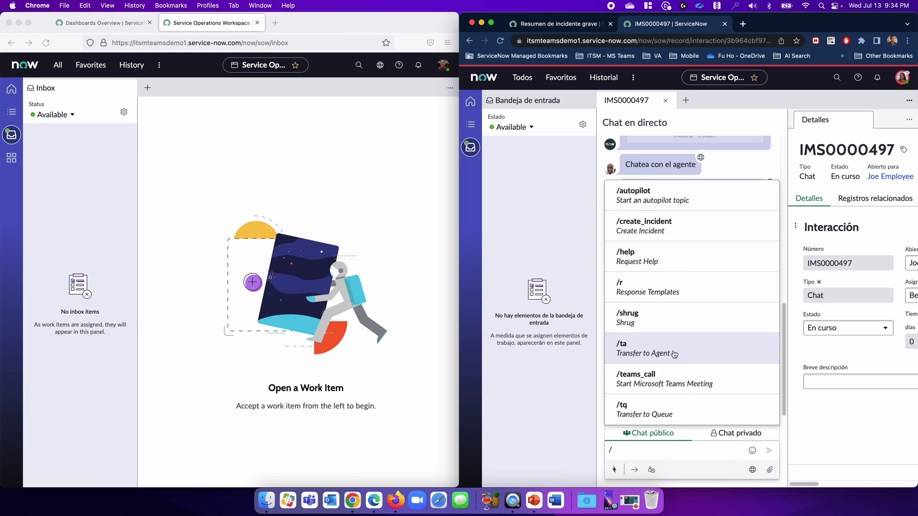
left_click(645, 348)
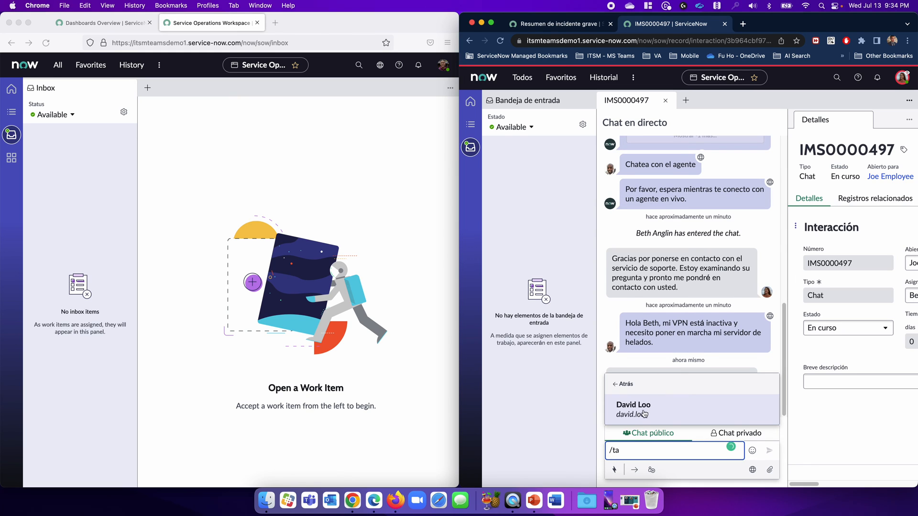
left_click(633, 409)
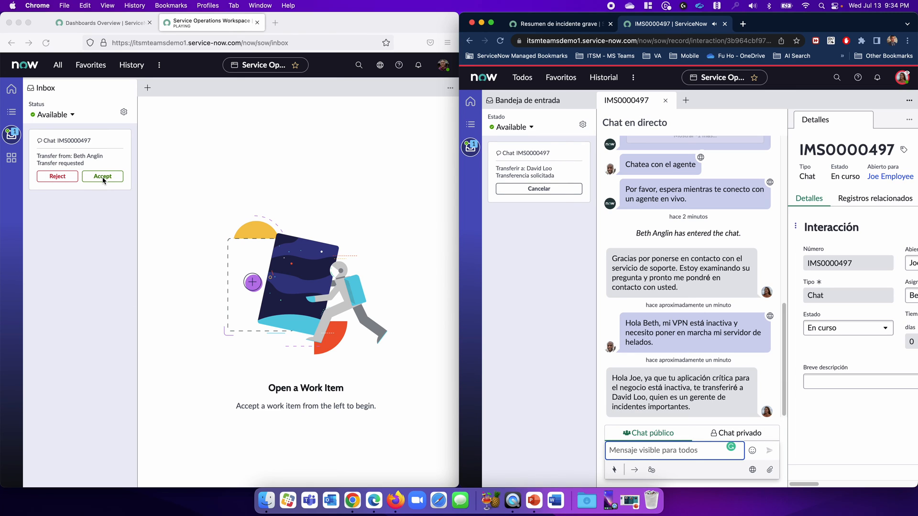
left_click(102, 176)
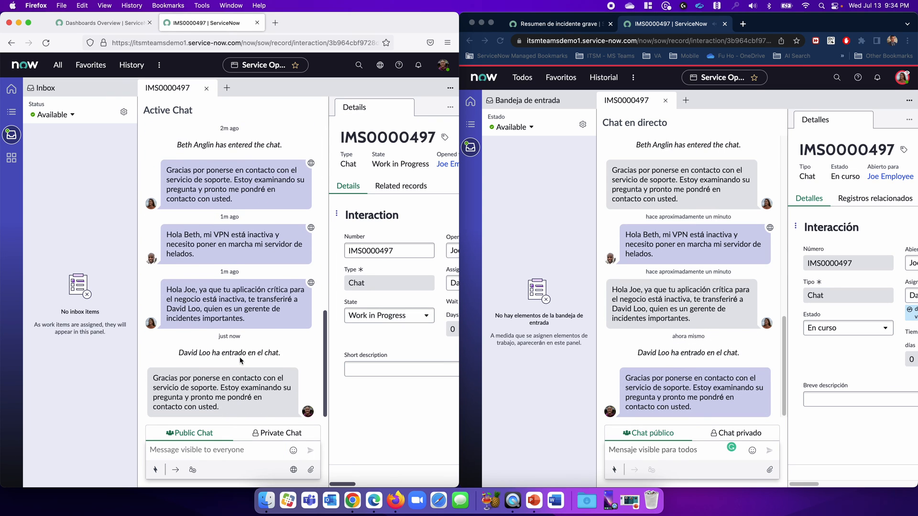
mouse_move(645, 157)
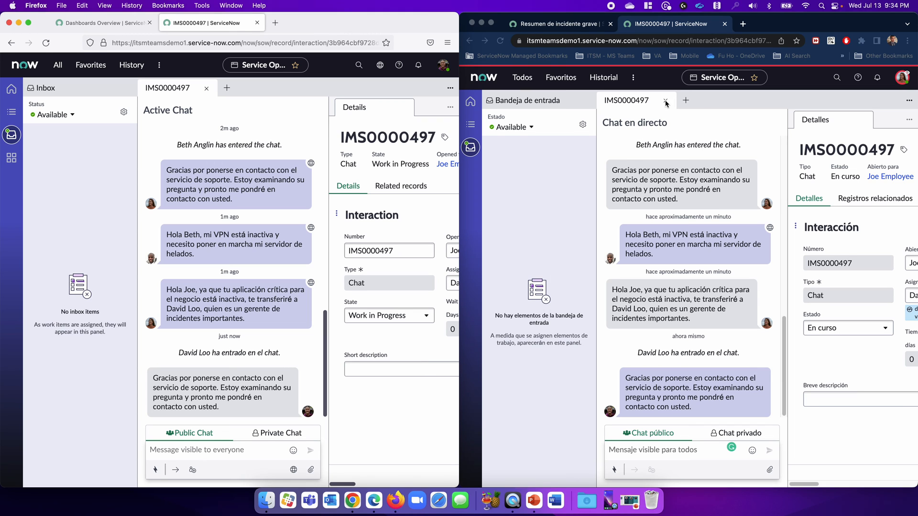
Close Beth's IMS0000497 chat tab so David alone handles the conversation.
left_click(665, 100)
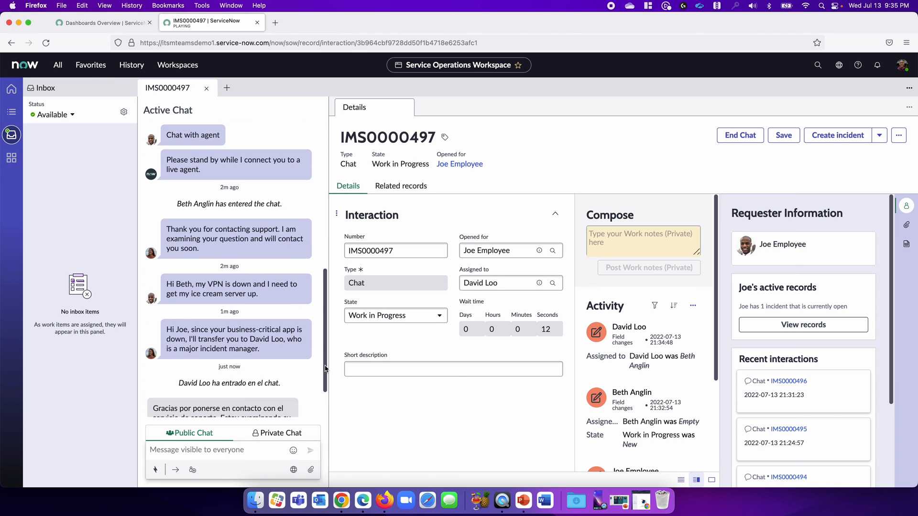
From Joe's active records, open the VPN setup incident INC0010028.
scroll("down", 3)
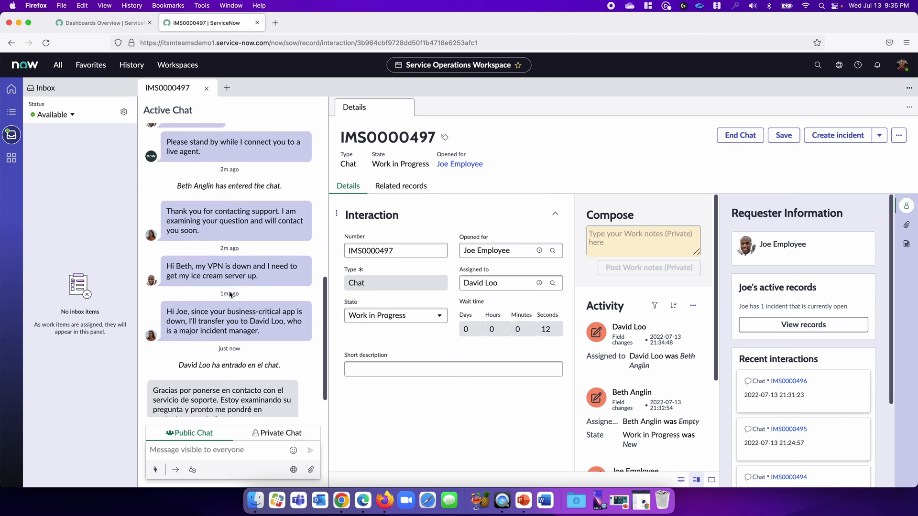
scroll("down", 3)
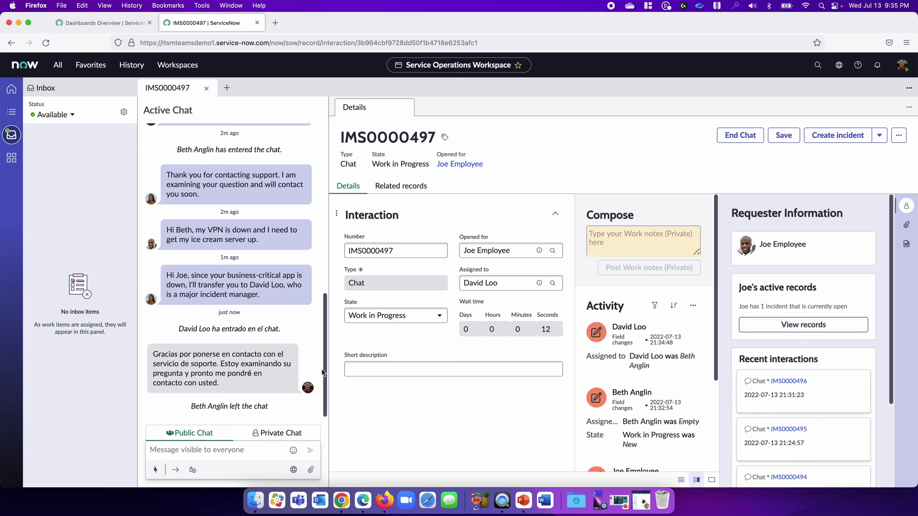
mouse_move(776, 262)
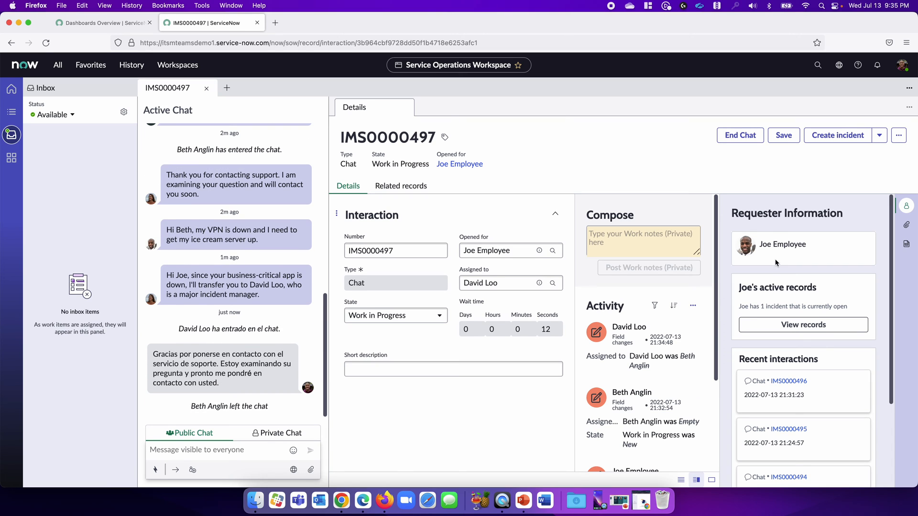
mouse_move(753, 307)
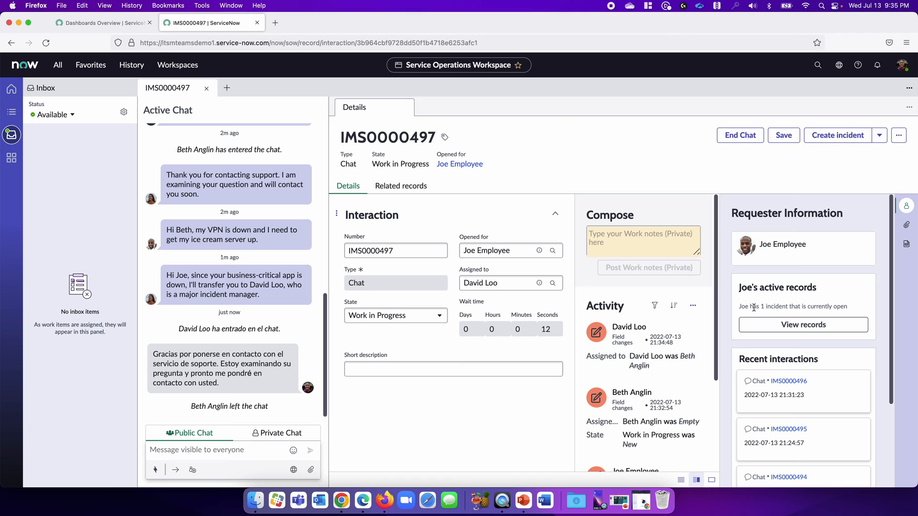
mouse_move(761, 308)
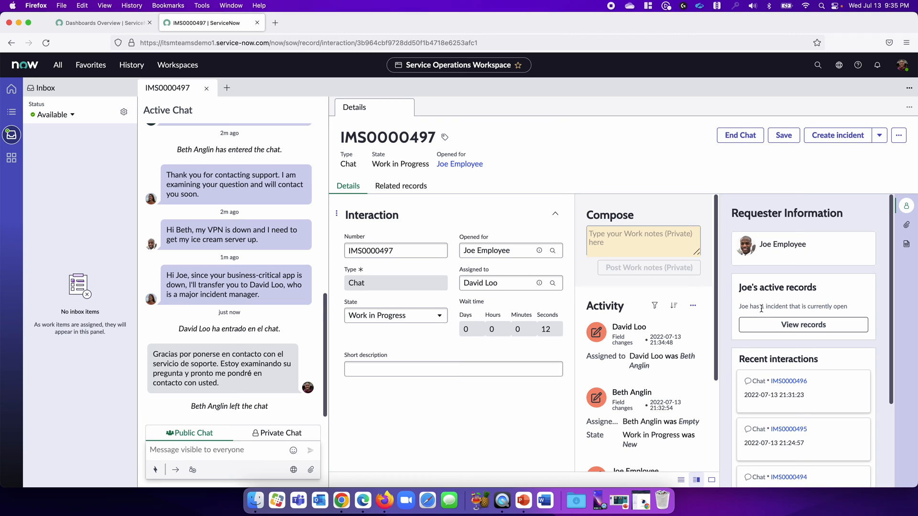
mouse_move(780, 327)
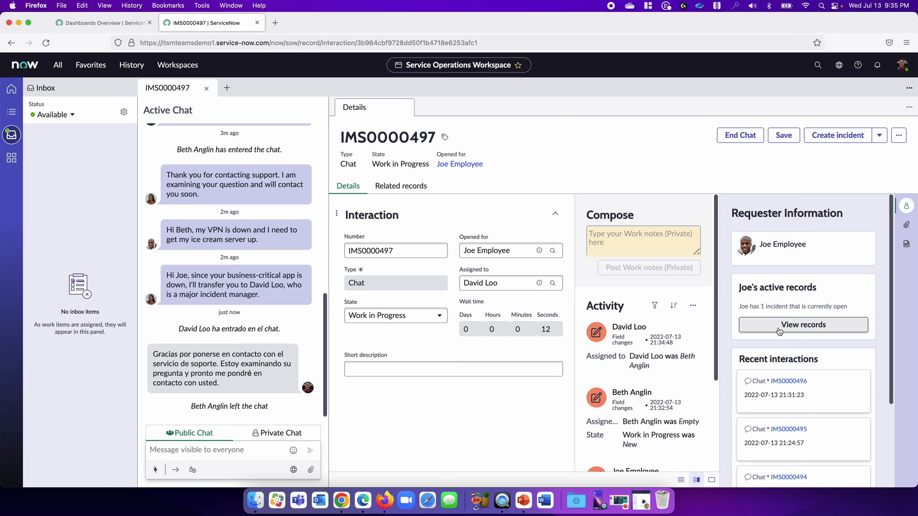
mouse_move(779, 326)
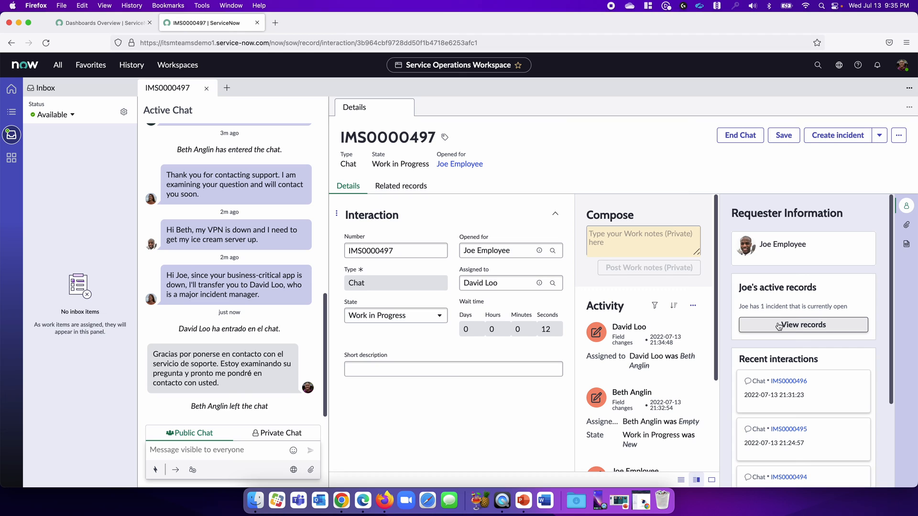
left_click(803, 325)
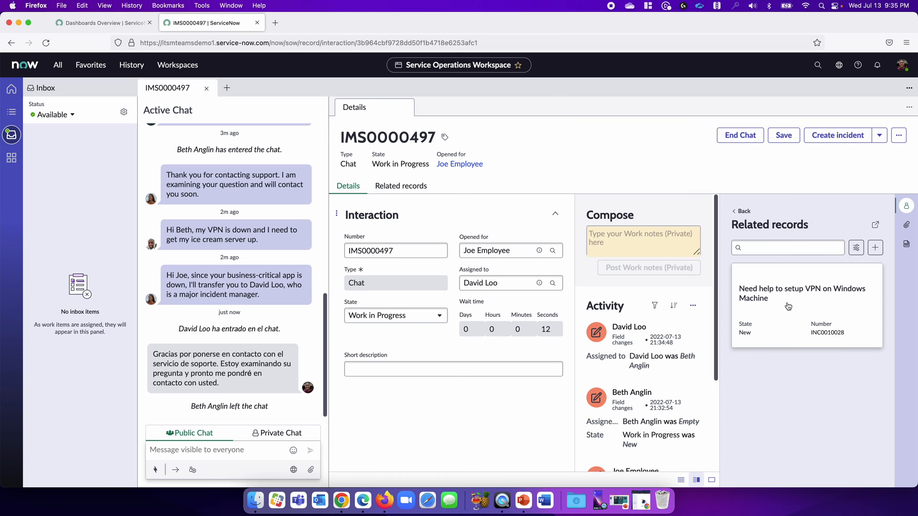
left_click(788, 306)
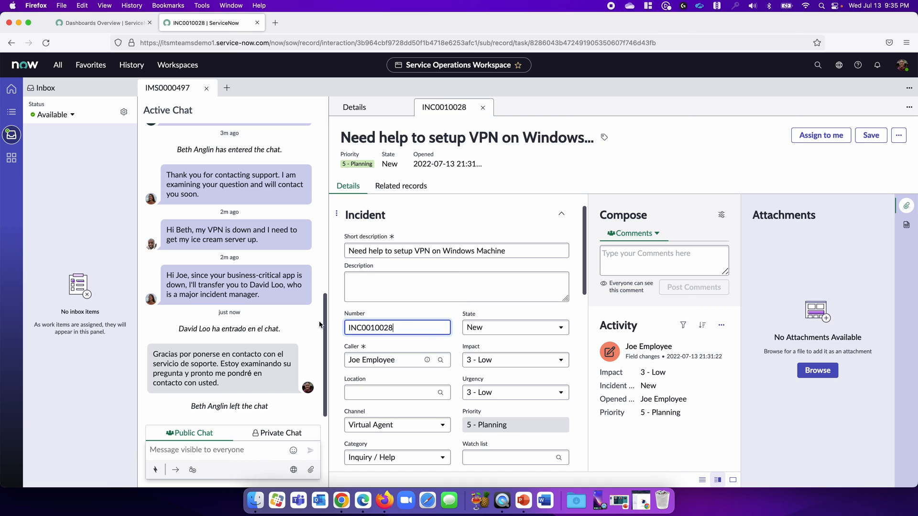
Open INC0010028 in the classic form and choose Promote to Major Incident.
double_click(370, 327)
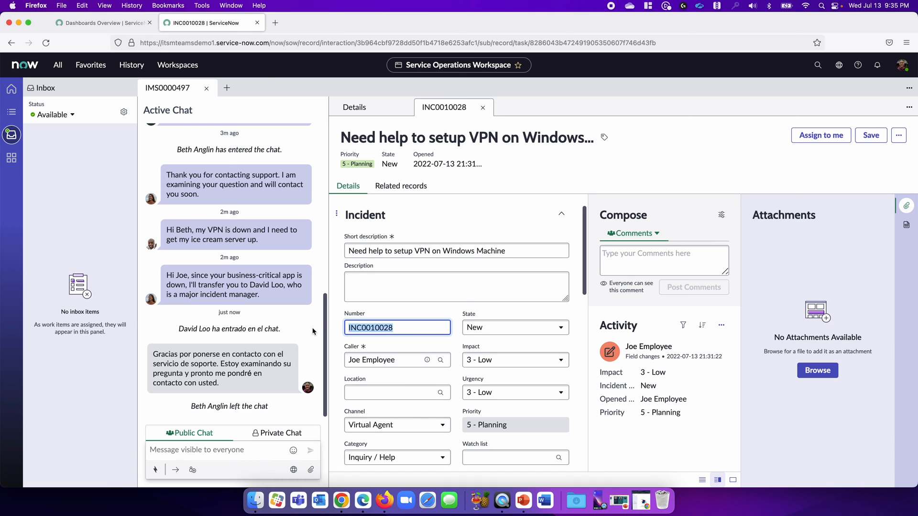
left_click(101, 23)
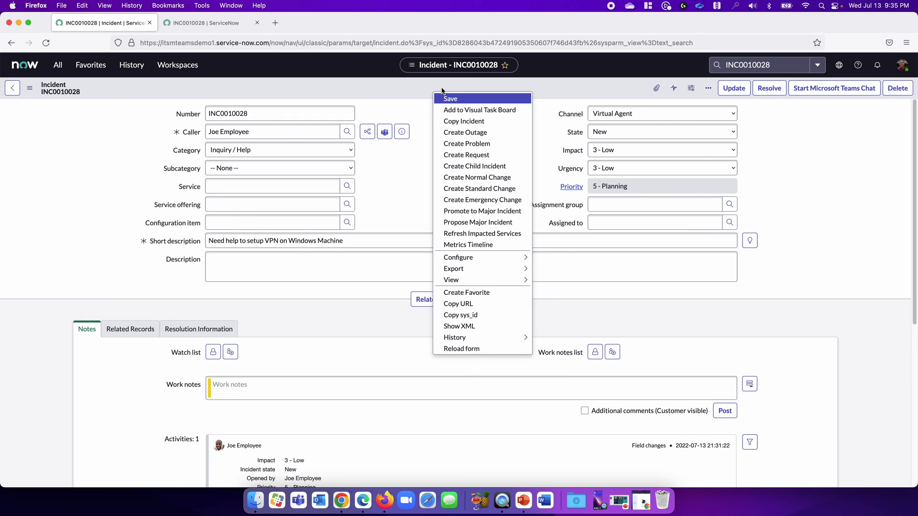
mouse_move(482, 210)
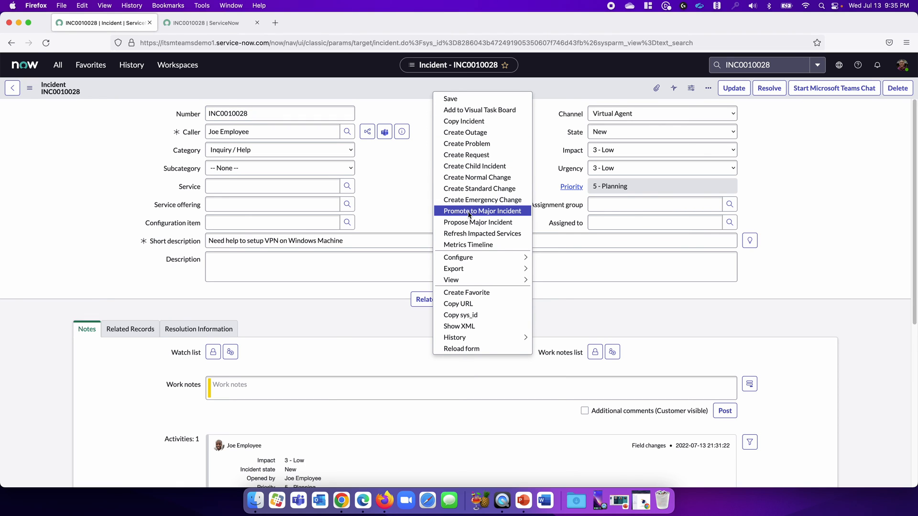
left_click(482, 210)
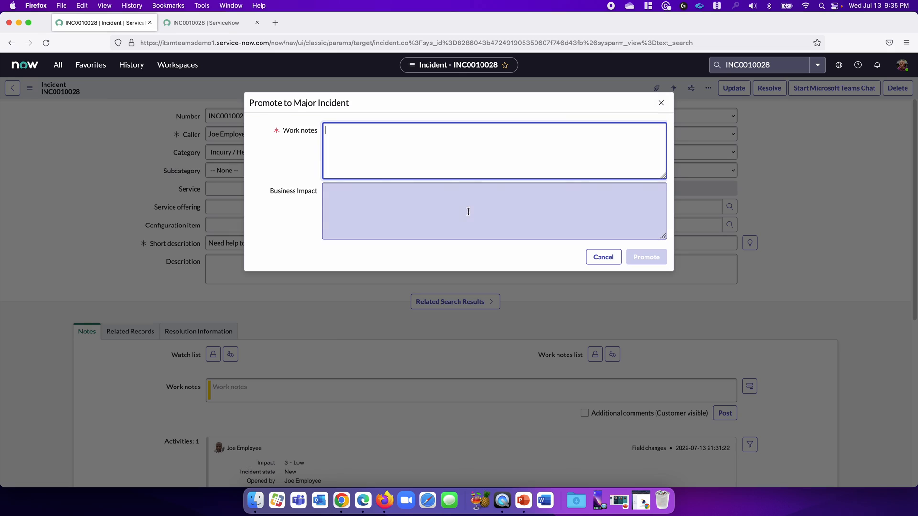
Promote with work note 'Ice Cream Server is down' and open the Major Incident Workbench.
type("Ice Cream Ser")
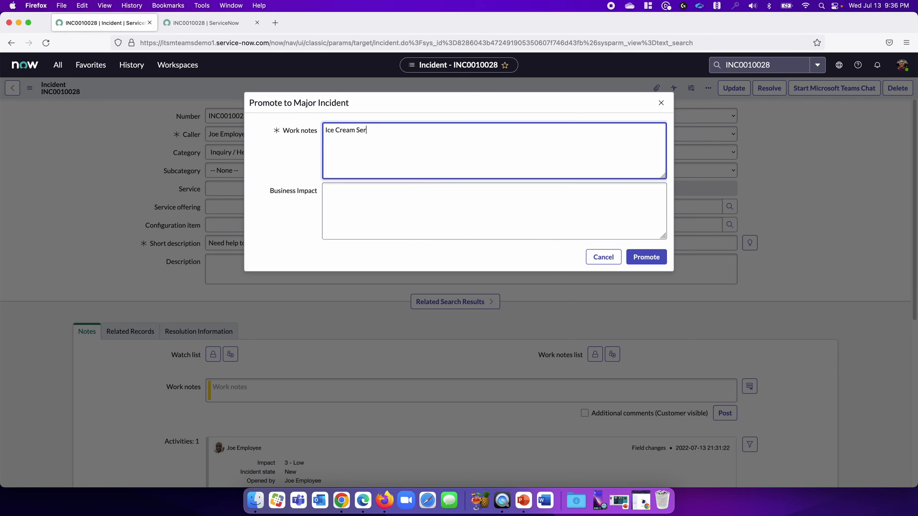
type("ver is down")
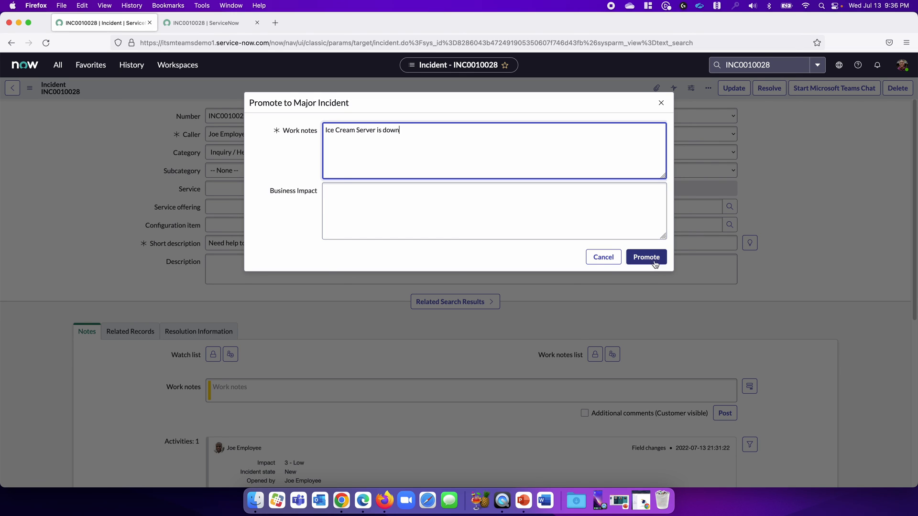
left_click(646, 257)
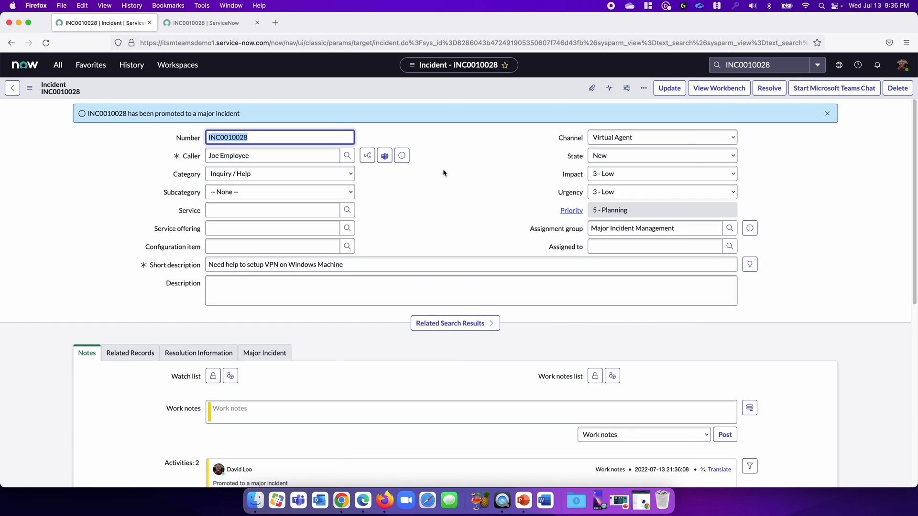
mouse_move(424, 205)
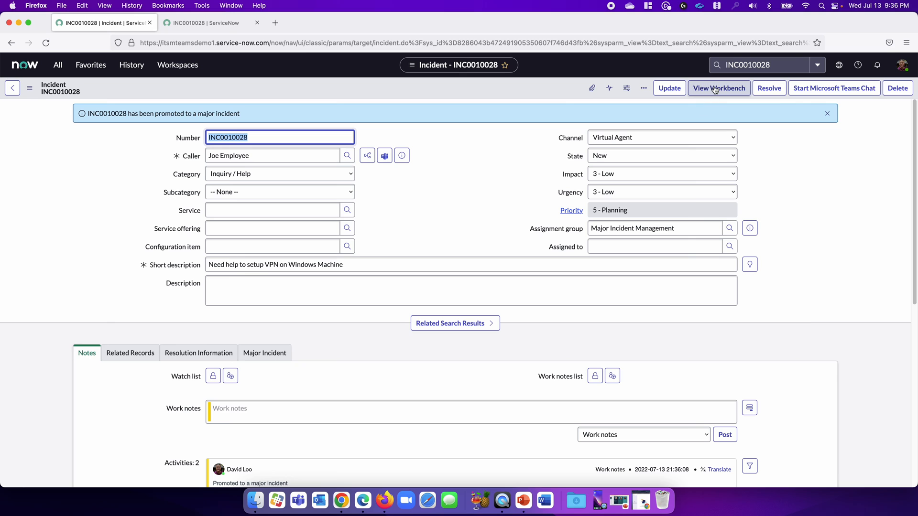
left_click(719, 88)
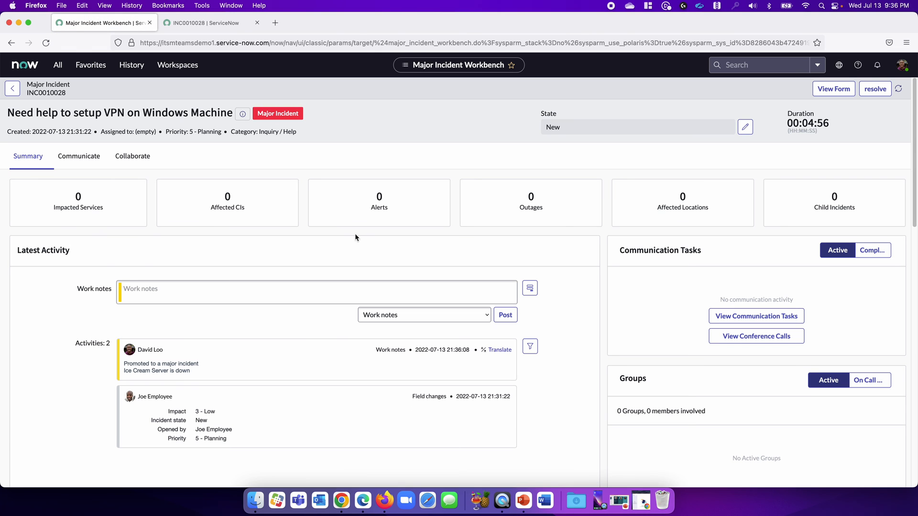
mouse_move(38, 235)
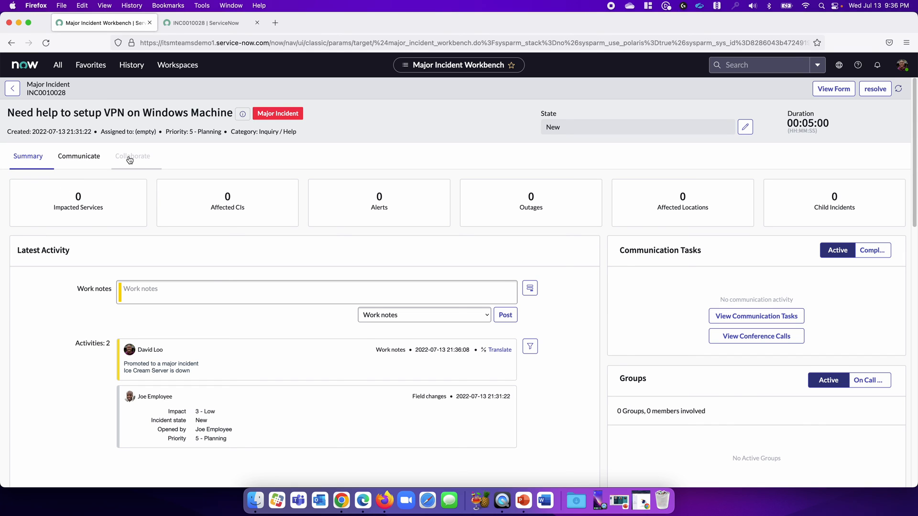
Add a communication task with a new plan described as 'Ice Cream Server reboot'.
left_click(133, 156)
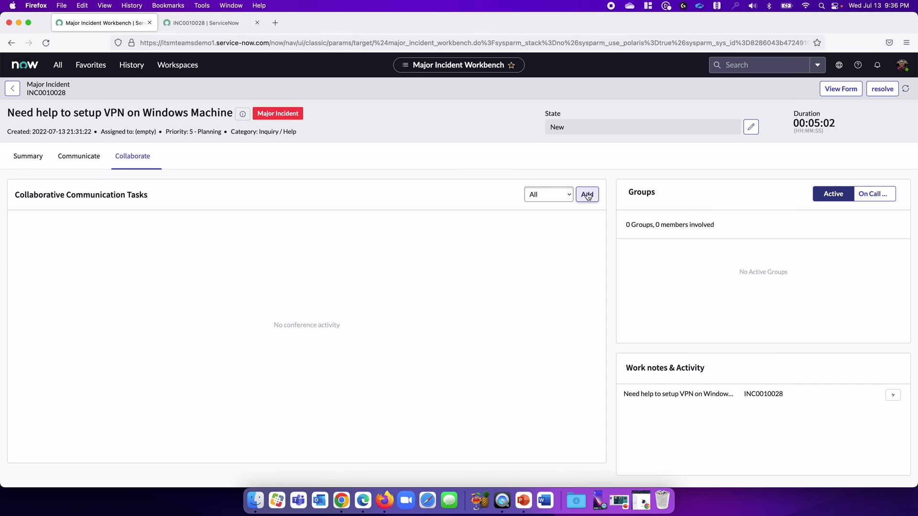
left_click(587, 194)
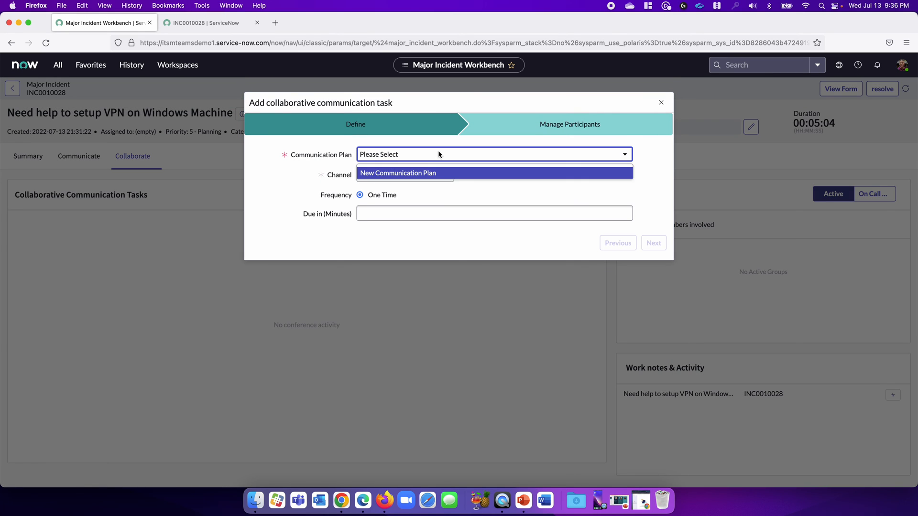
left_click(398, 173)
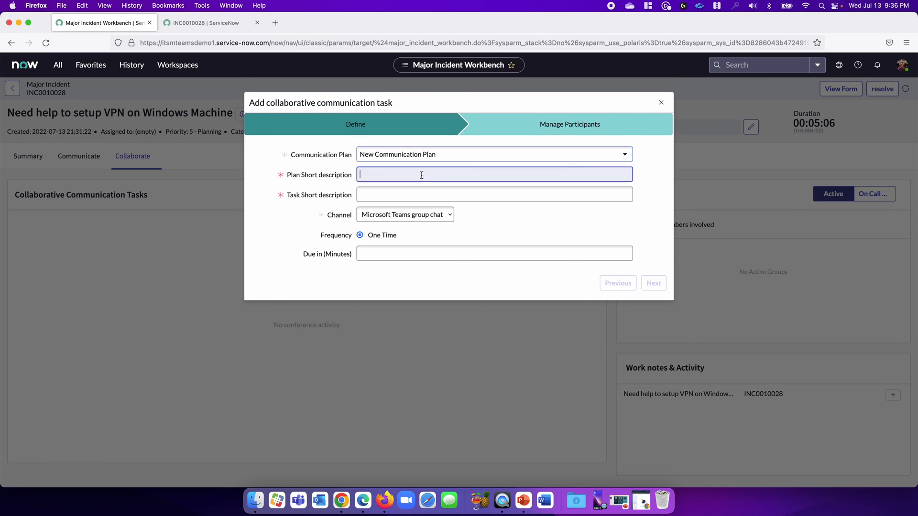
type("Ice C")
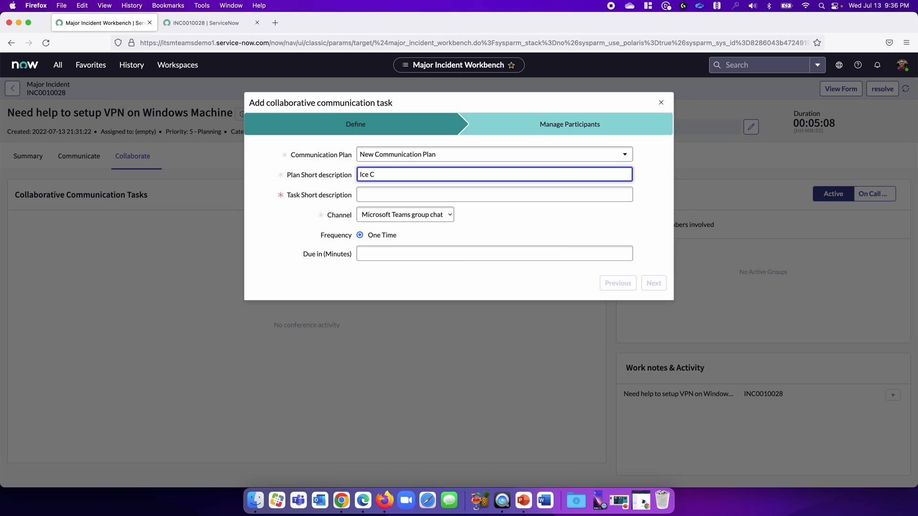
type("ream")
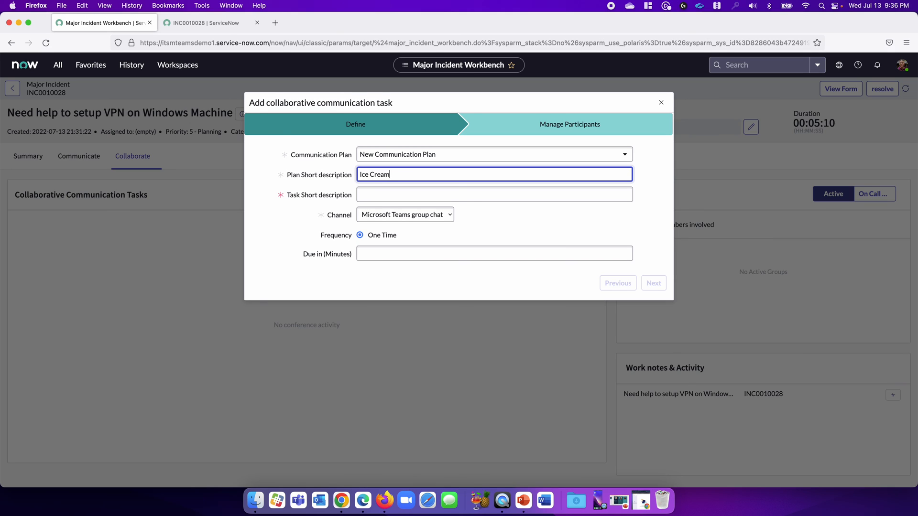
type("Server reboot")
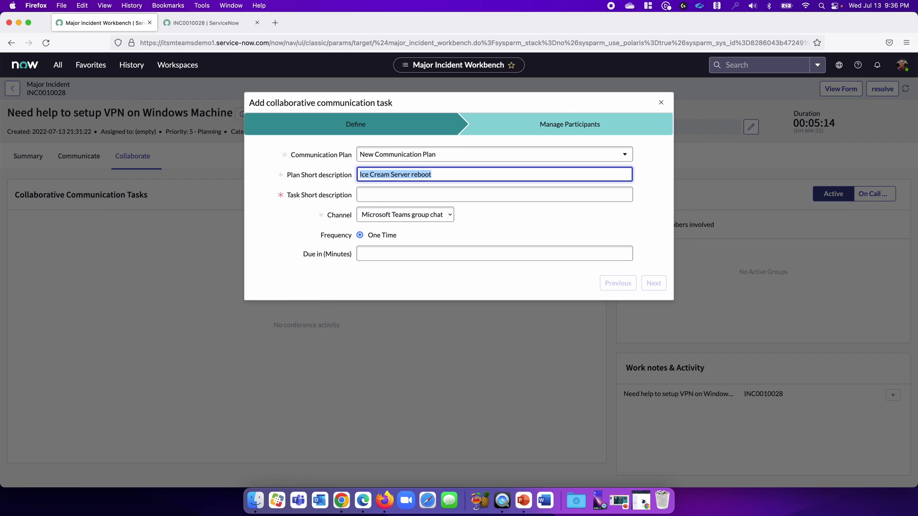
Give the task the same short description, set Channel to Conference, and continue to participants.
left_click(494, 194)
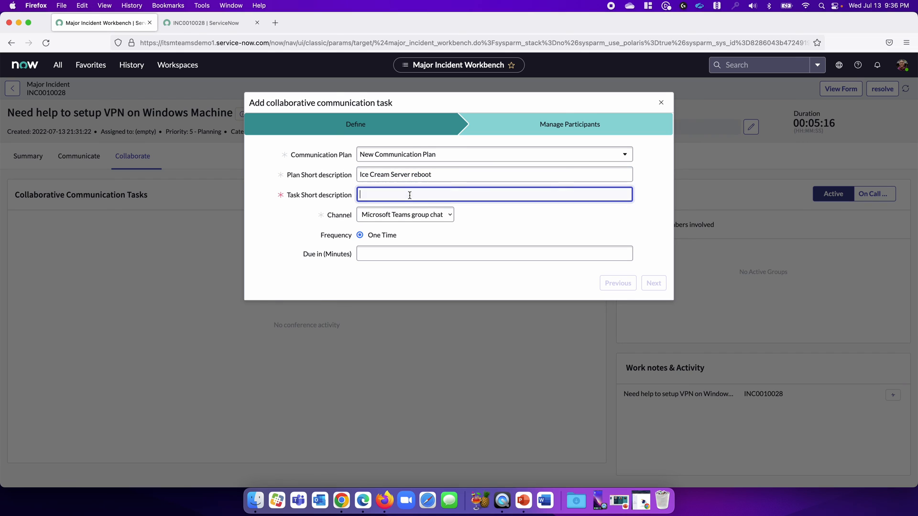
left_click(405, 215)
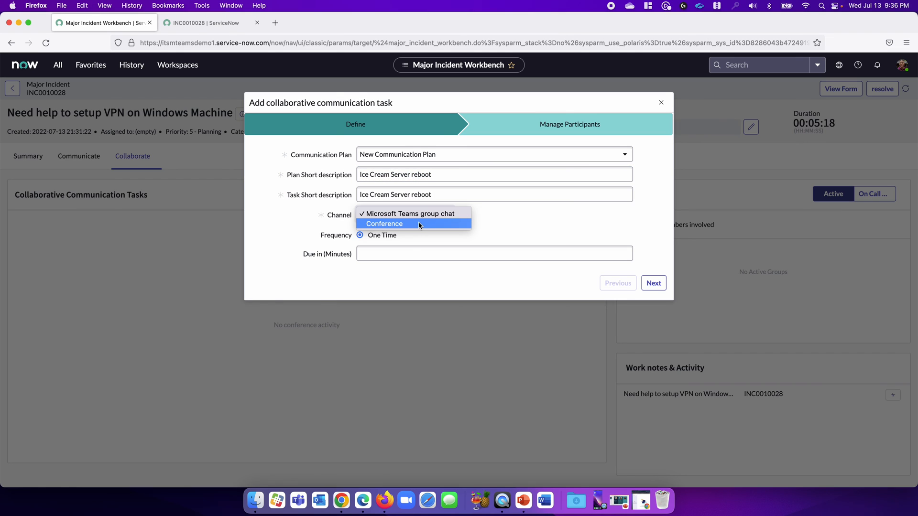
left_click(384, 224)
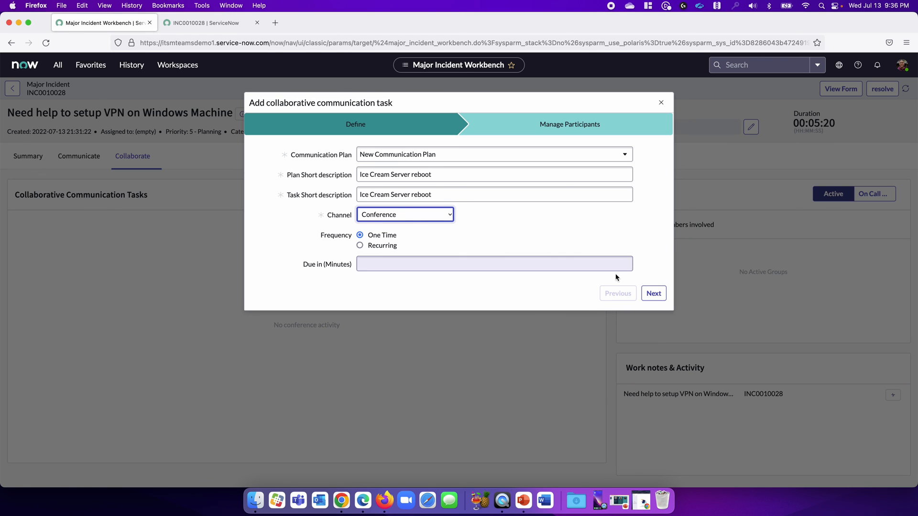
left_click(653, 293)
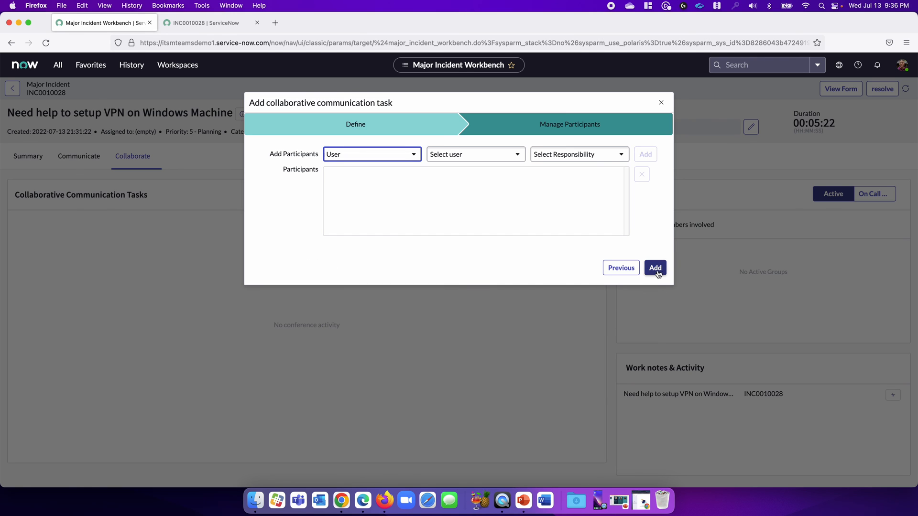
Add the Ice Cream Server reboot task, show the iPhone mirror, and begin initiating the conference.
left_click(655, 268)
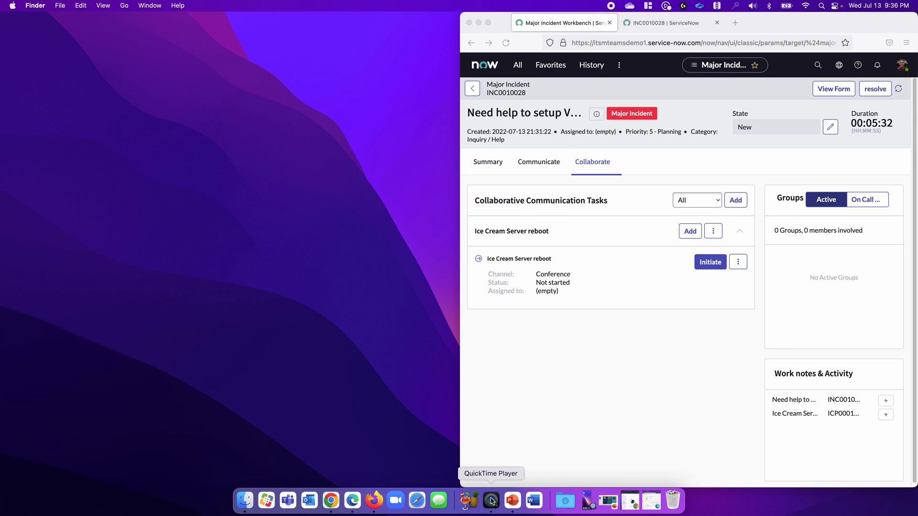
left_click(491, 500)
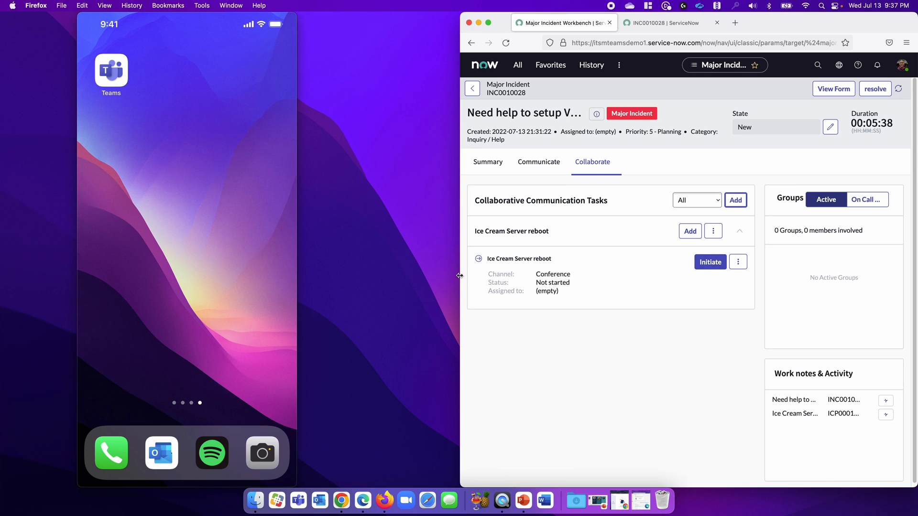
left_click(710, 262)
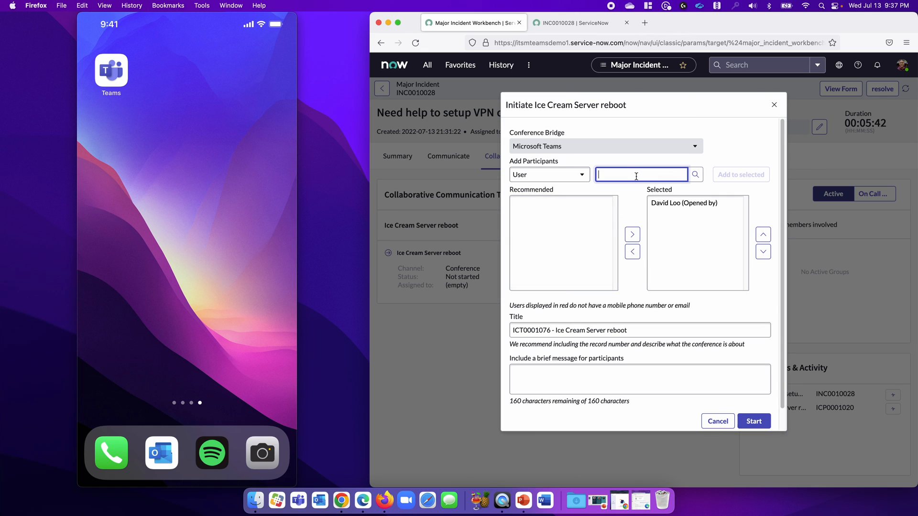
Add Dwight Engineer to the participants and start the Teams conference.
type("dwi")
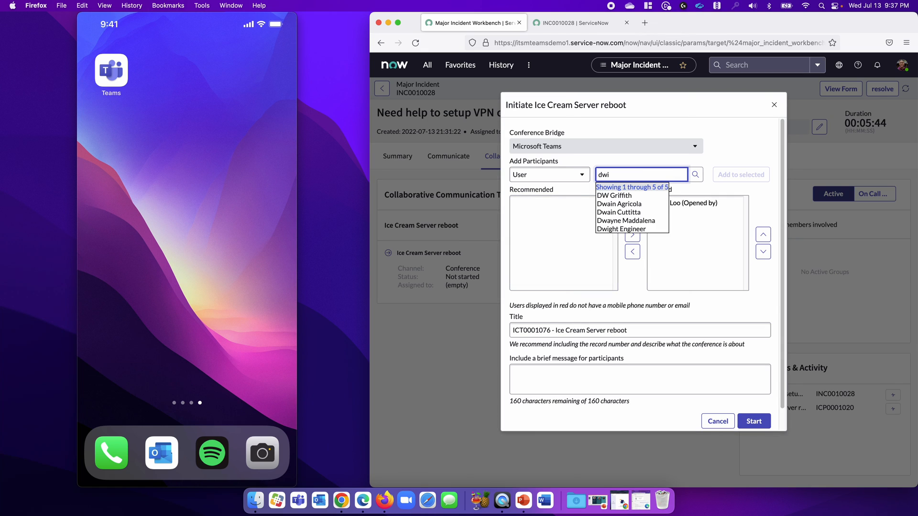
left_click(620, 229)
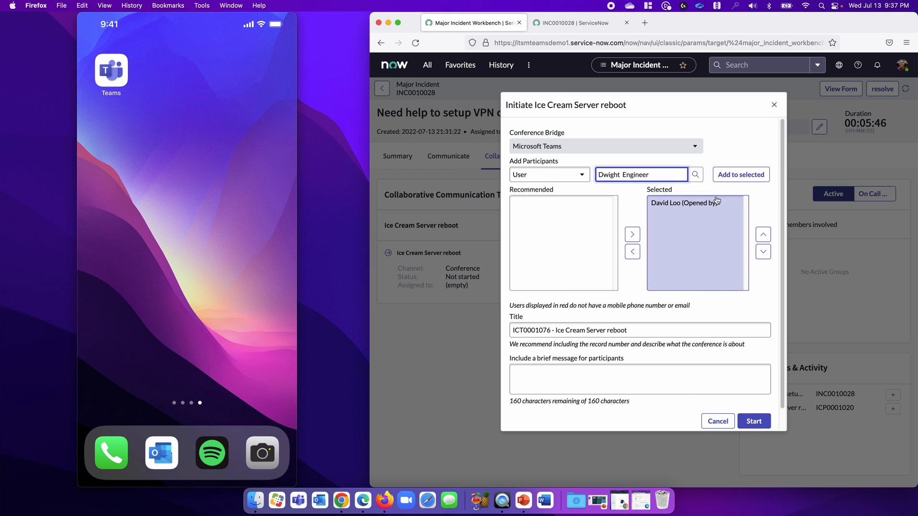
left_click(741, 175)
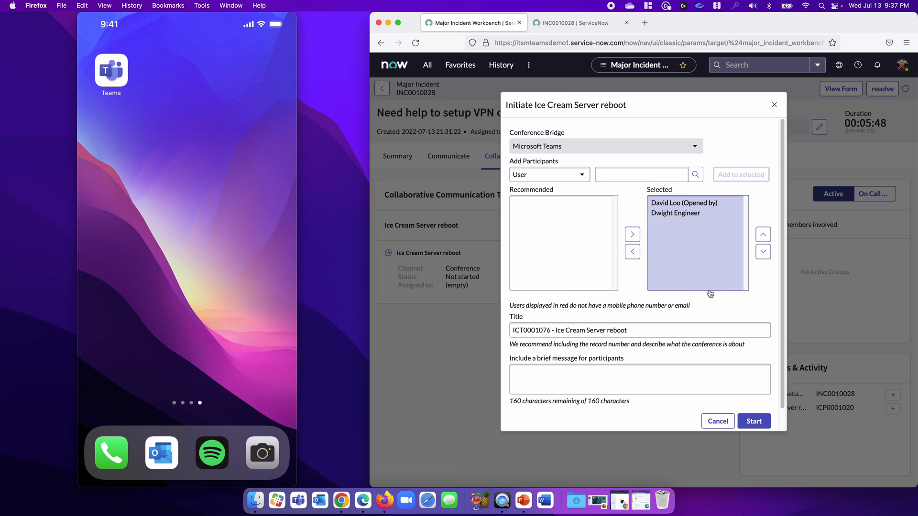
left_click(753, 421)
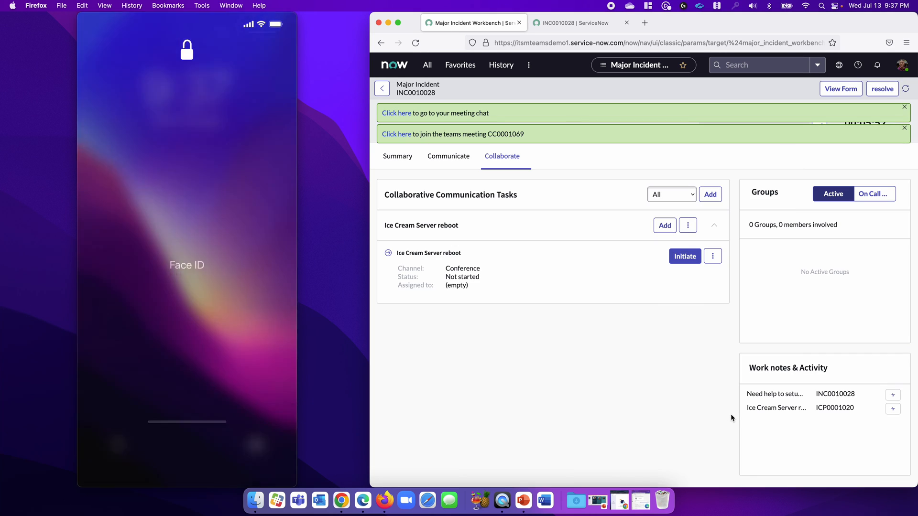
Join the call from the phone and open the Teams meeting join link.
left_click(685, 256)
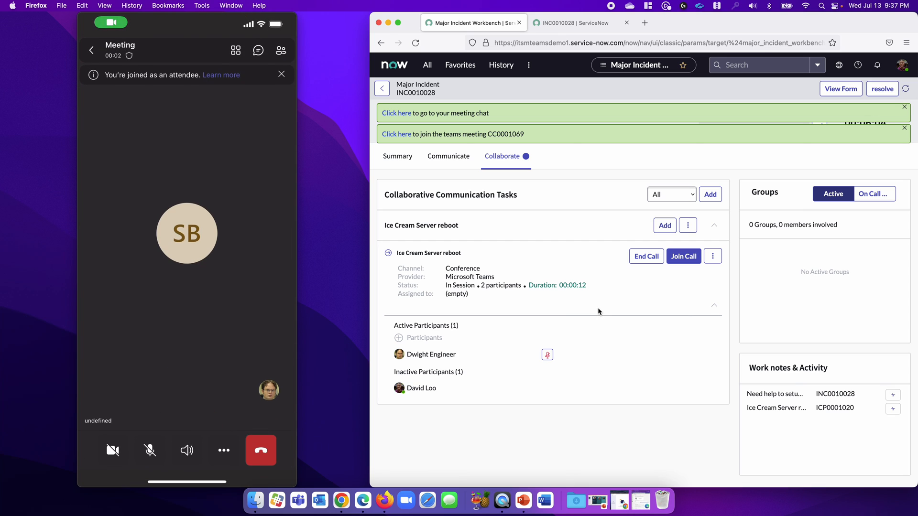
mouse_move(391, 138)
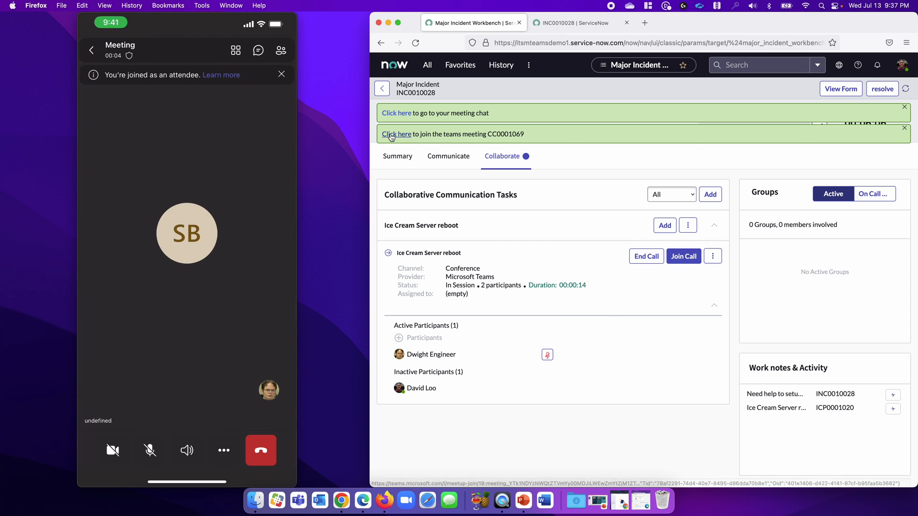
left_click(396, 135)
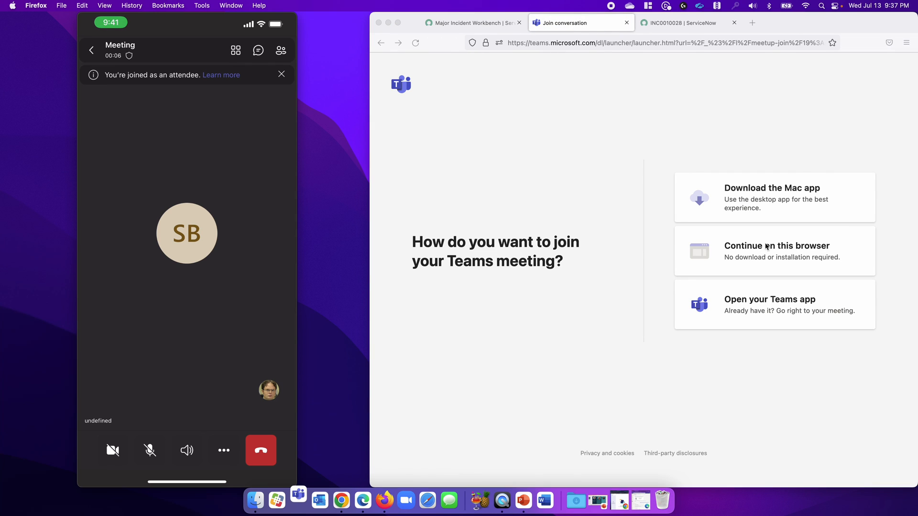
Join the Ice Cream Server reboot Teams meeting in the browser with the microphone on.
left_click(774, 251)
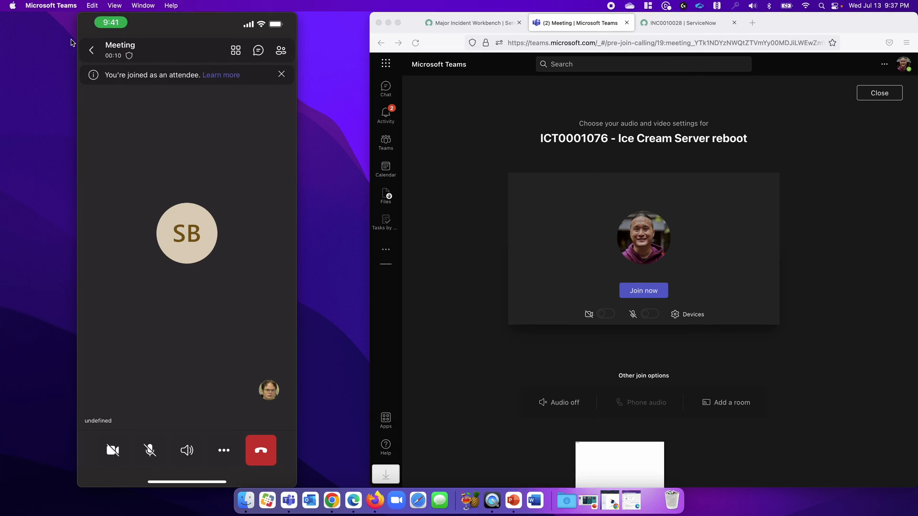
left_click(650, 314)
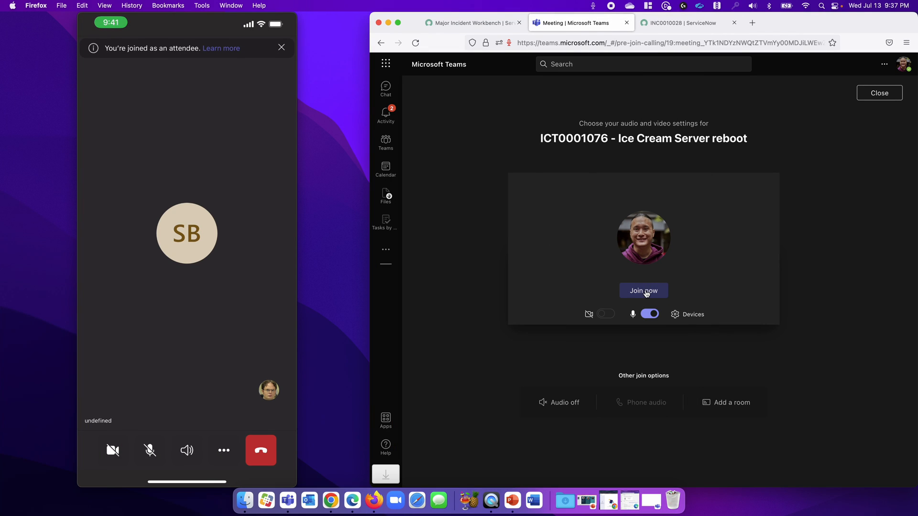
left_click(644, 291)
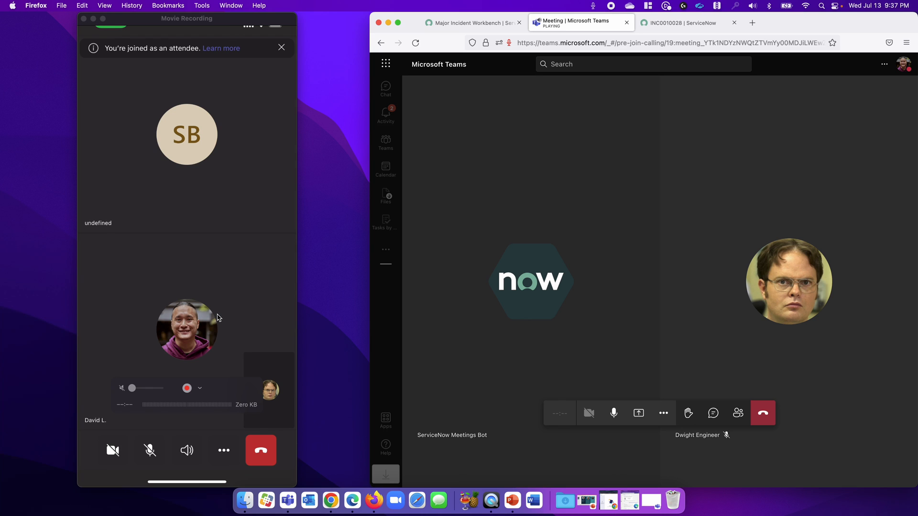
mouse_move(223, 327)
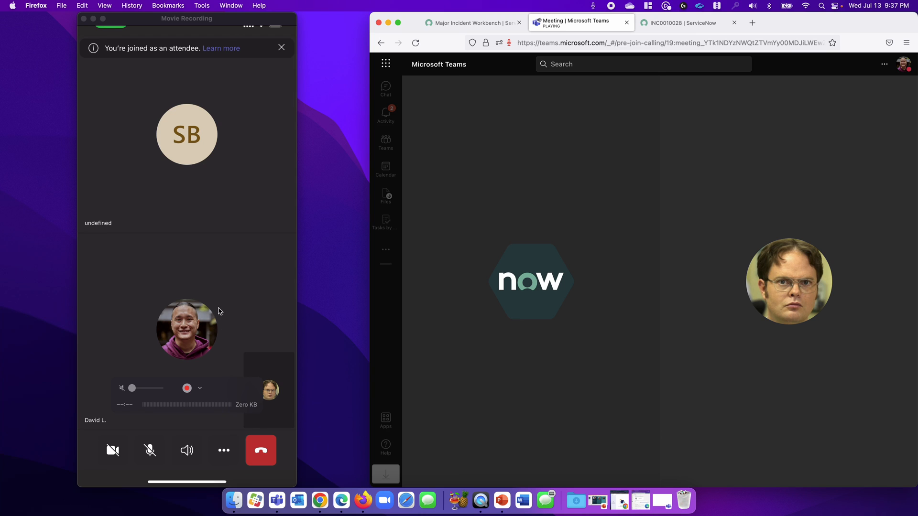
mouse_move(217, 304)
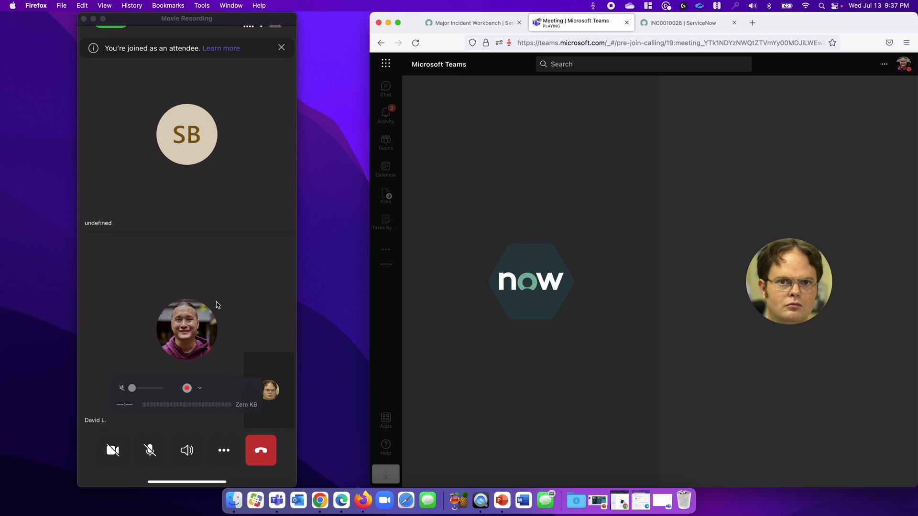